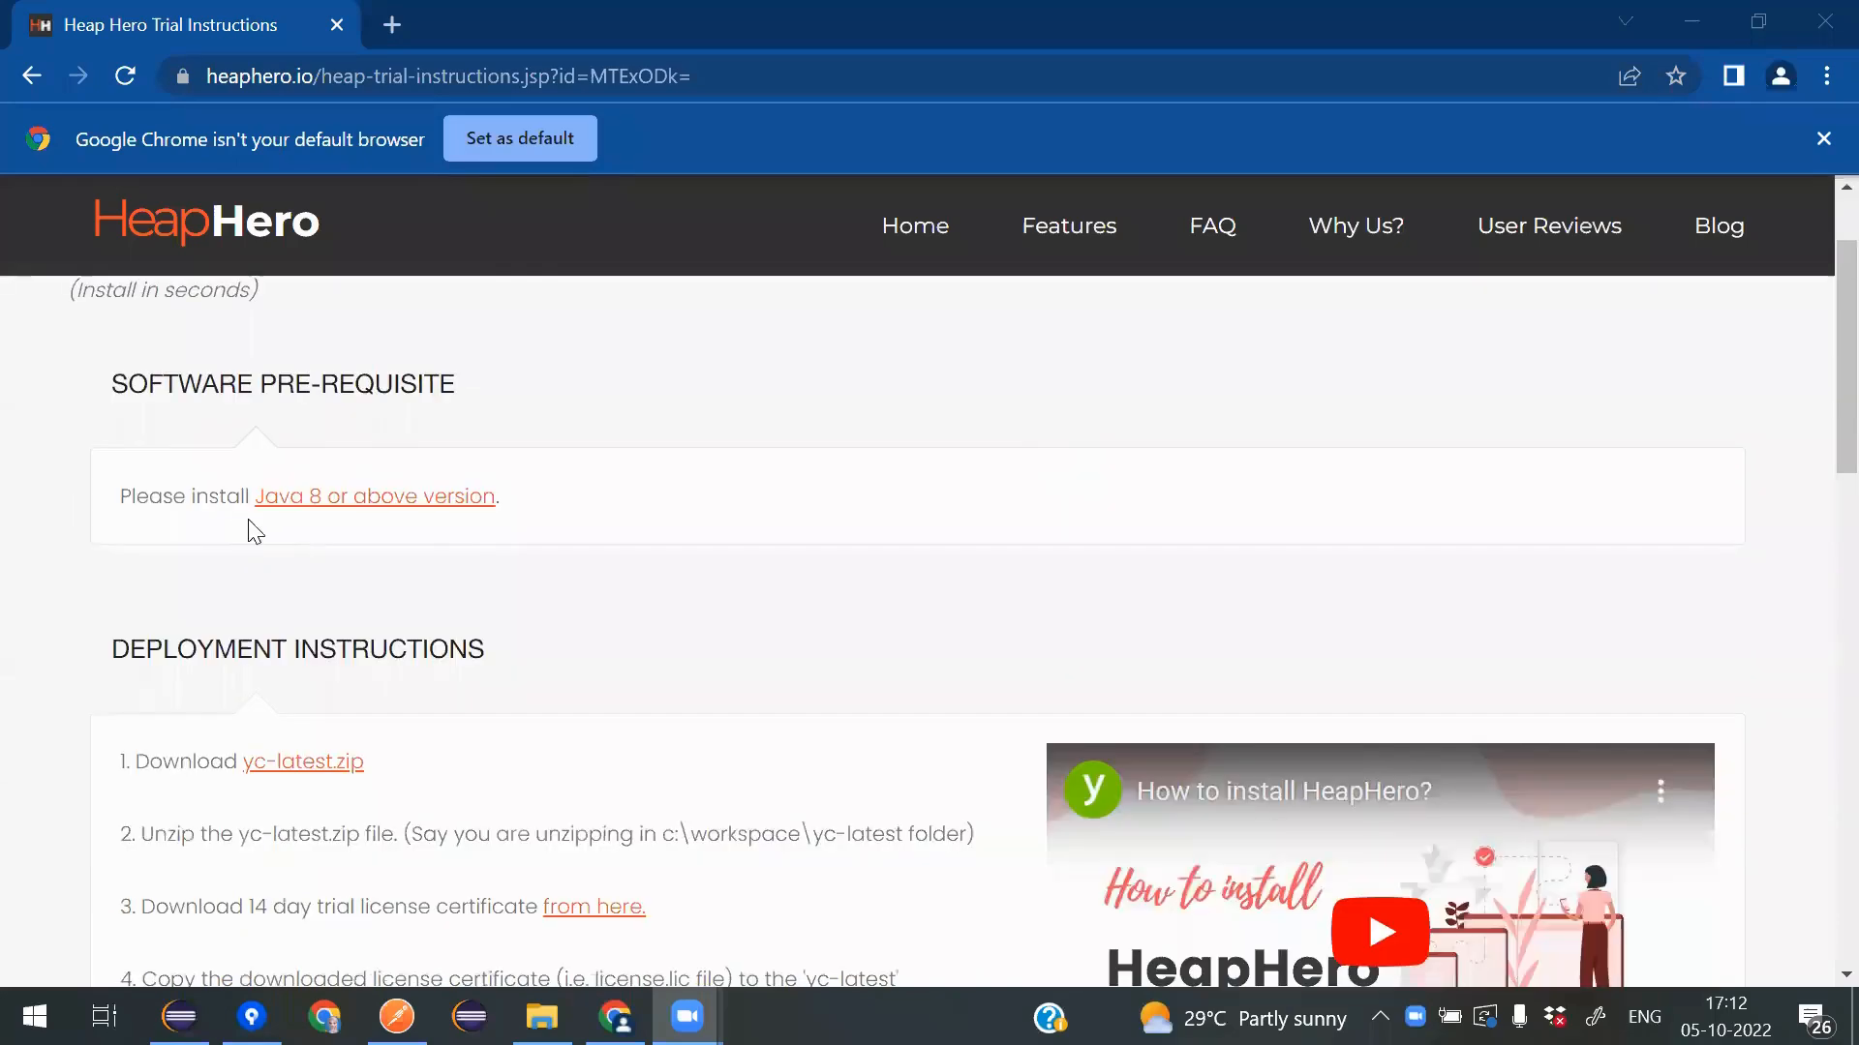
# - Download yc-latest.zip from the HeapHero Deployment Instructions section
pyautogui.scroll(-3)
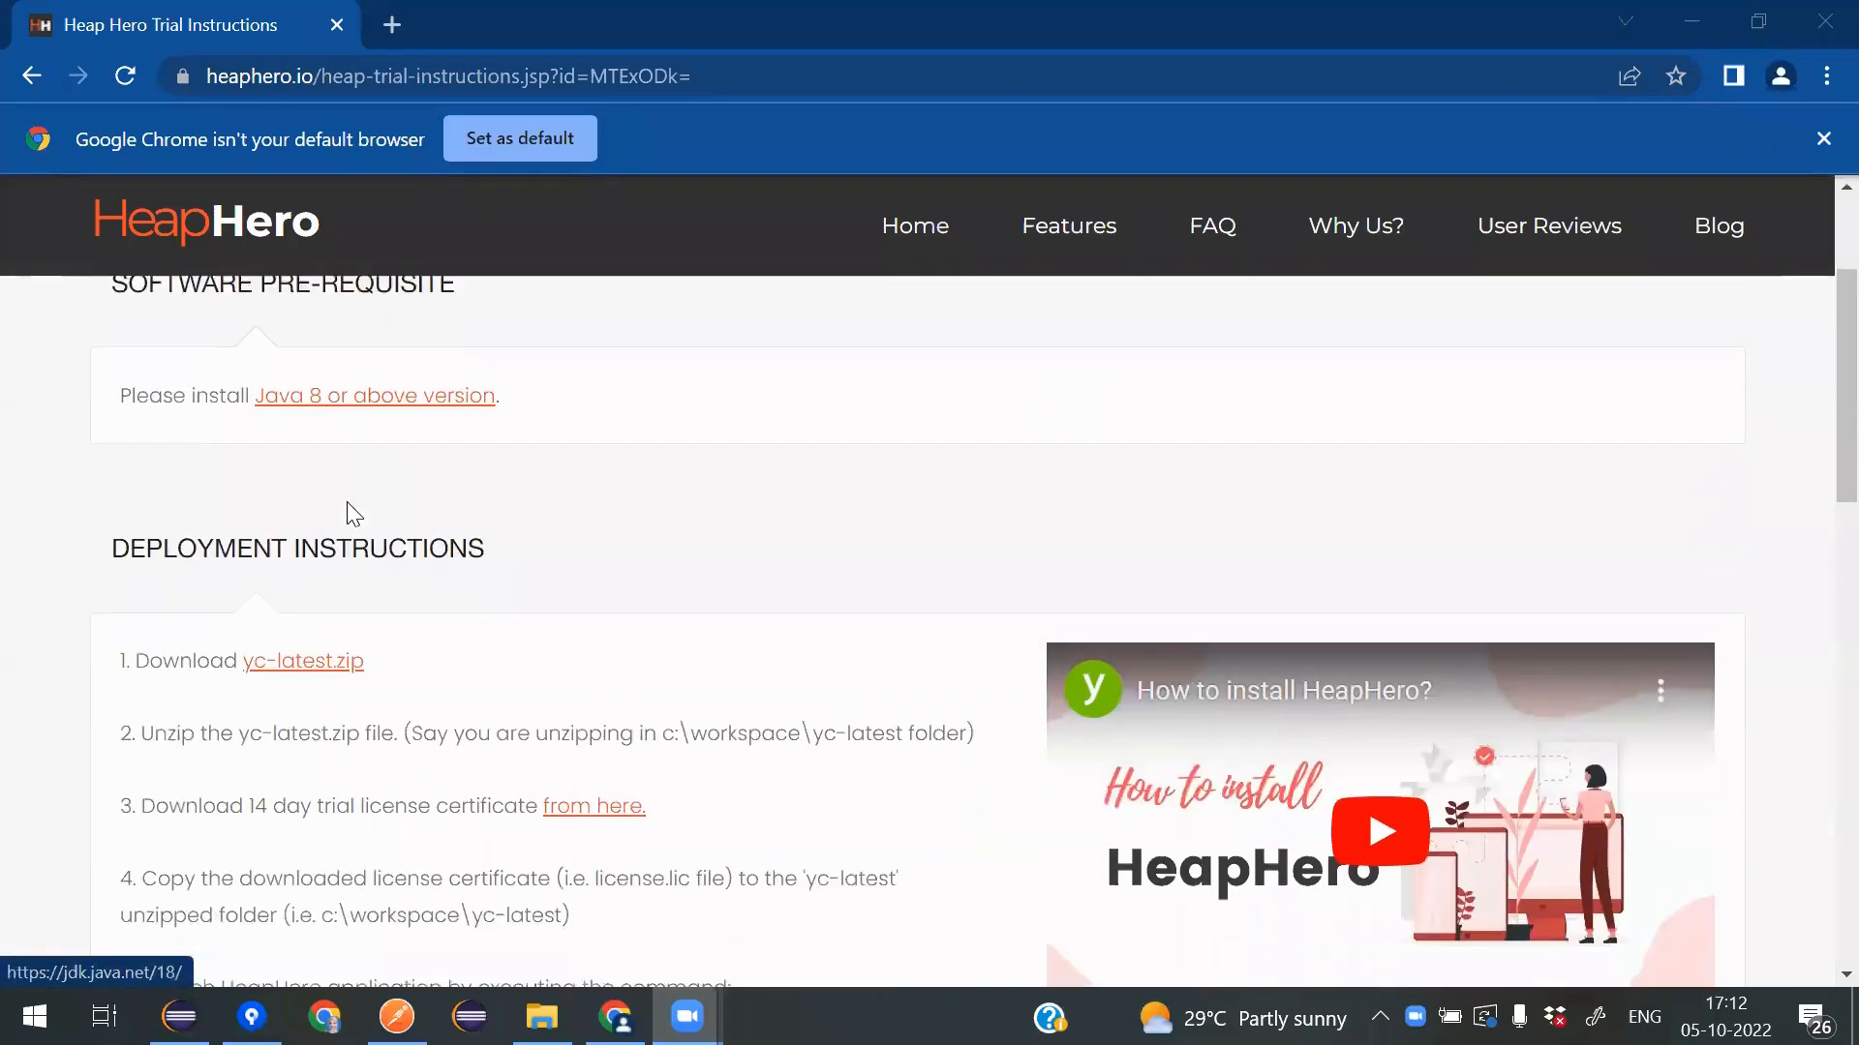
pyautogui.scroll(-3)
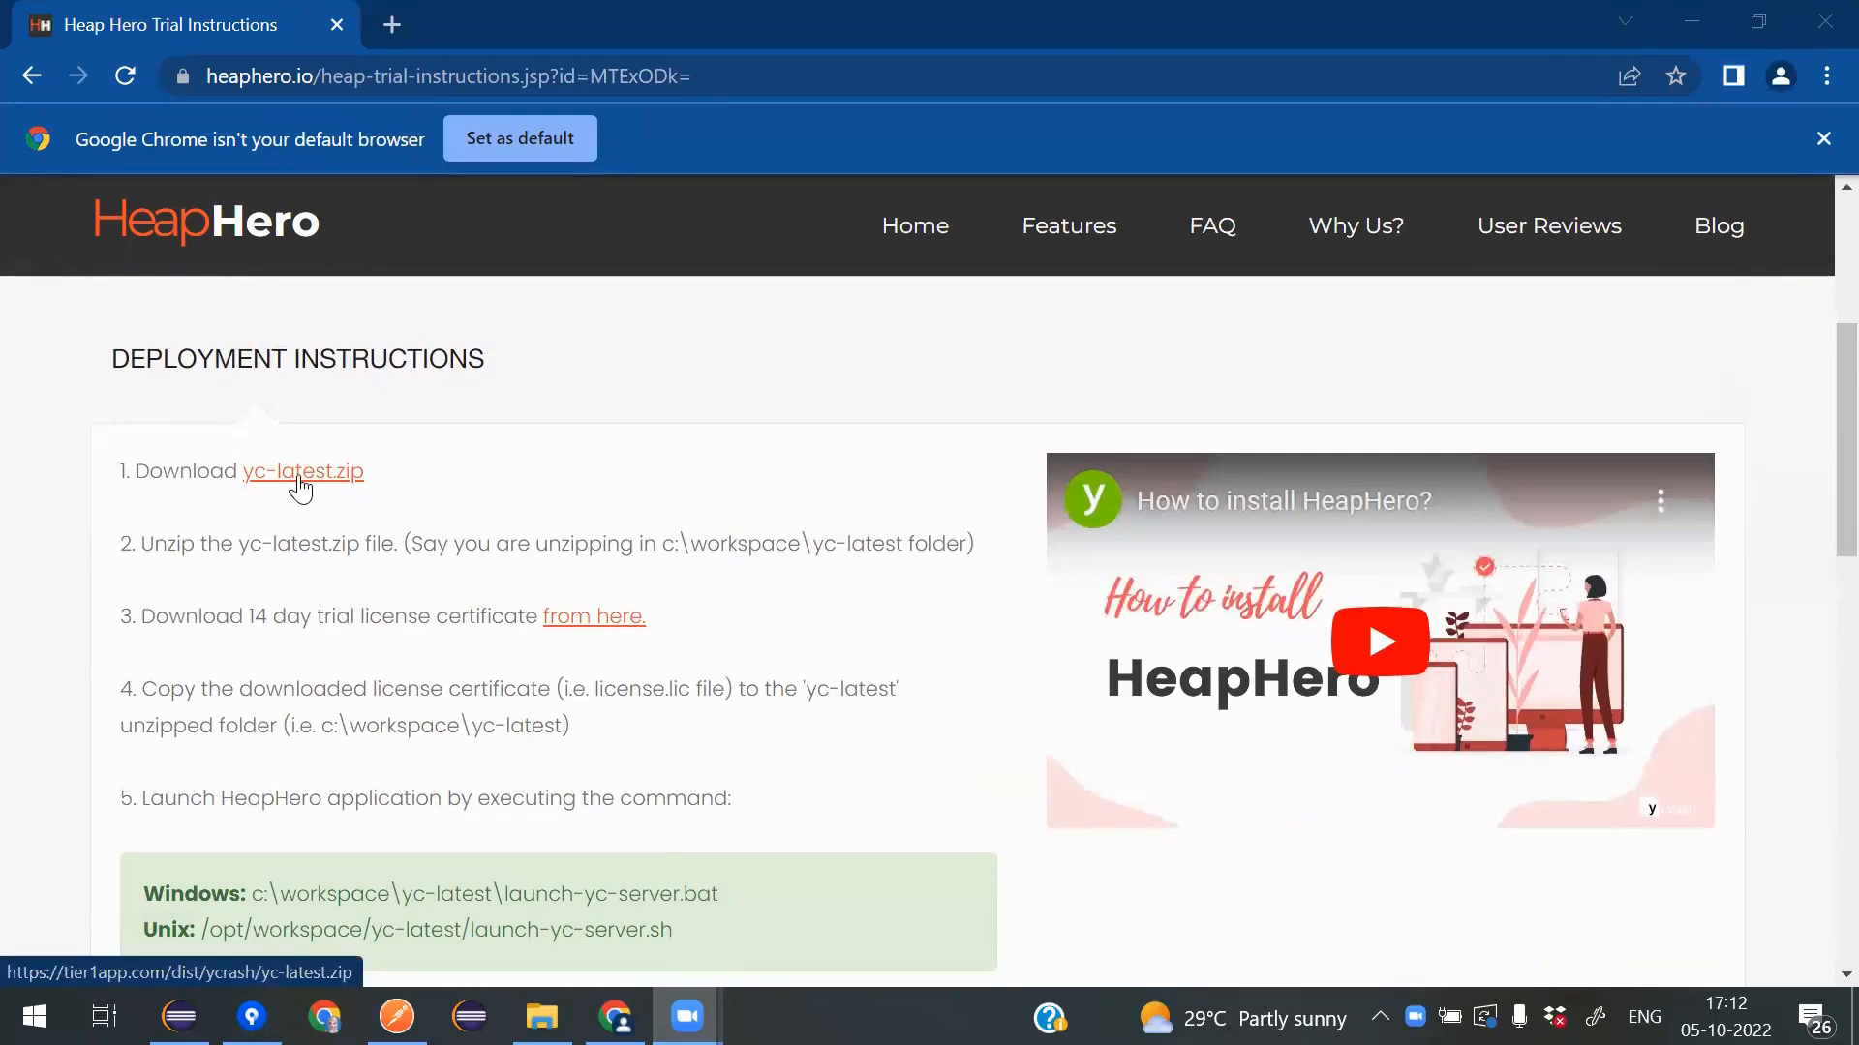
pyautogui.click(302, 470)
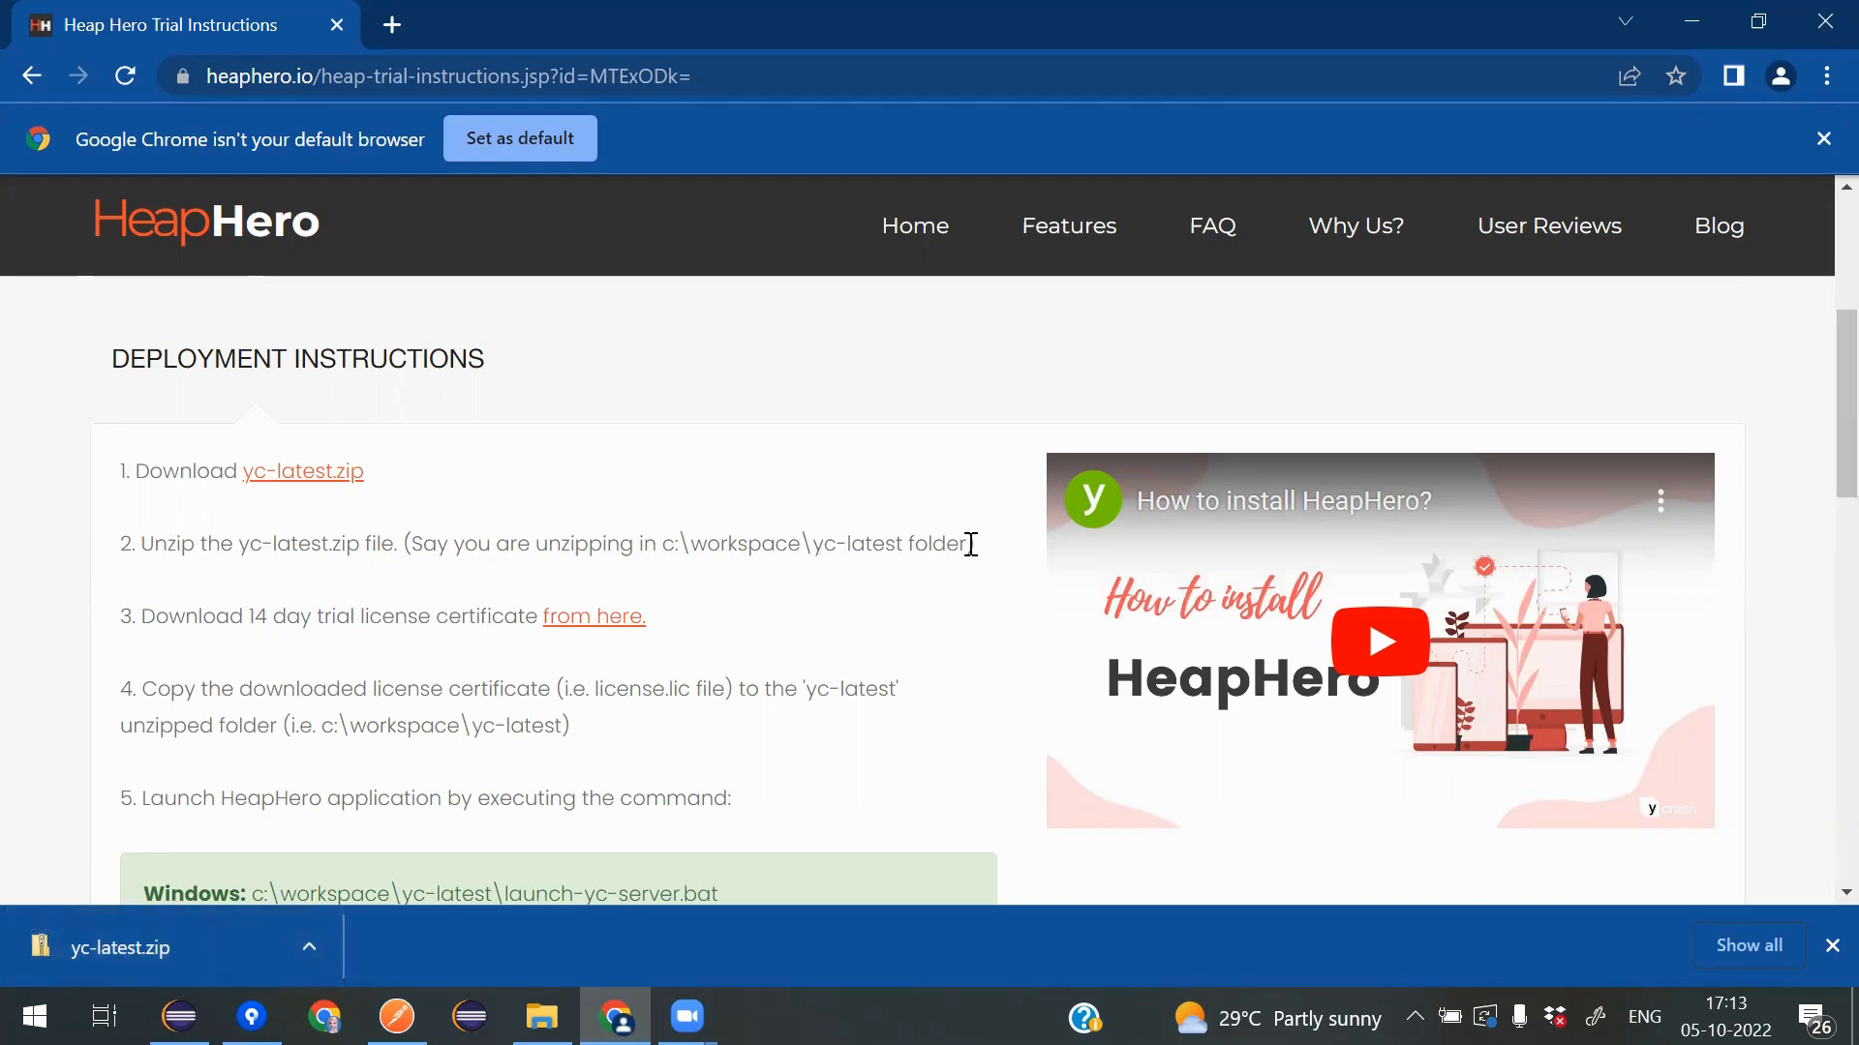
# - Extract yc-latest.zip in Downloads with 7-Zip into a yc-latest folder
pyautogui.click(540, 1015)
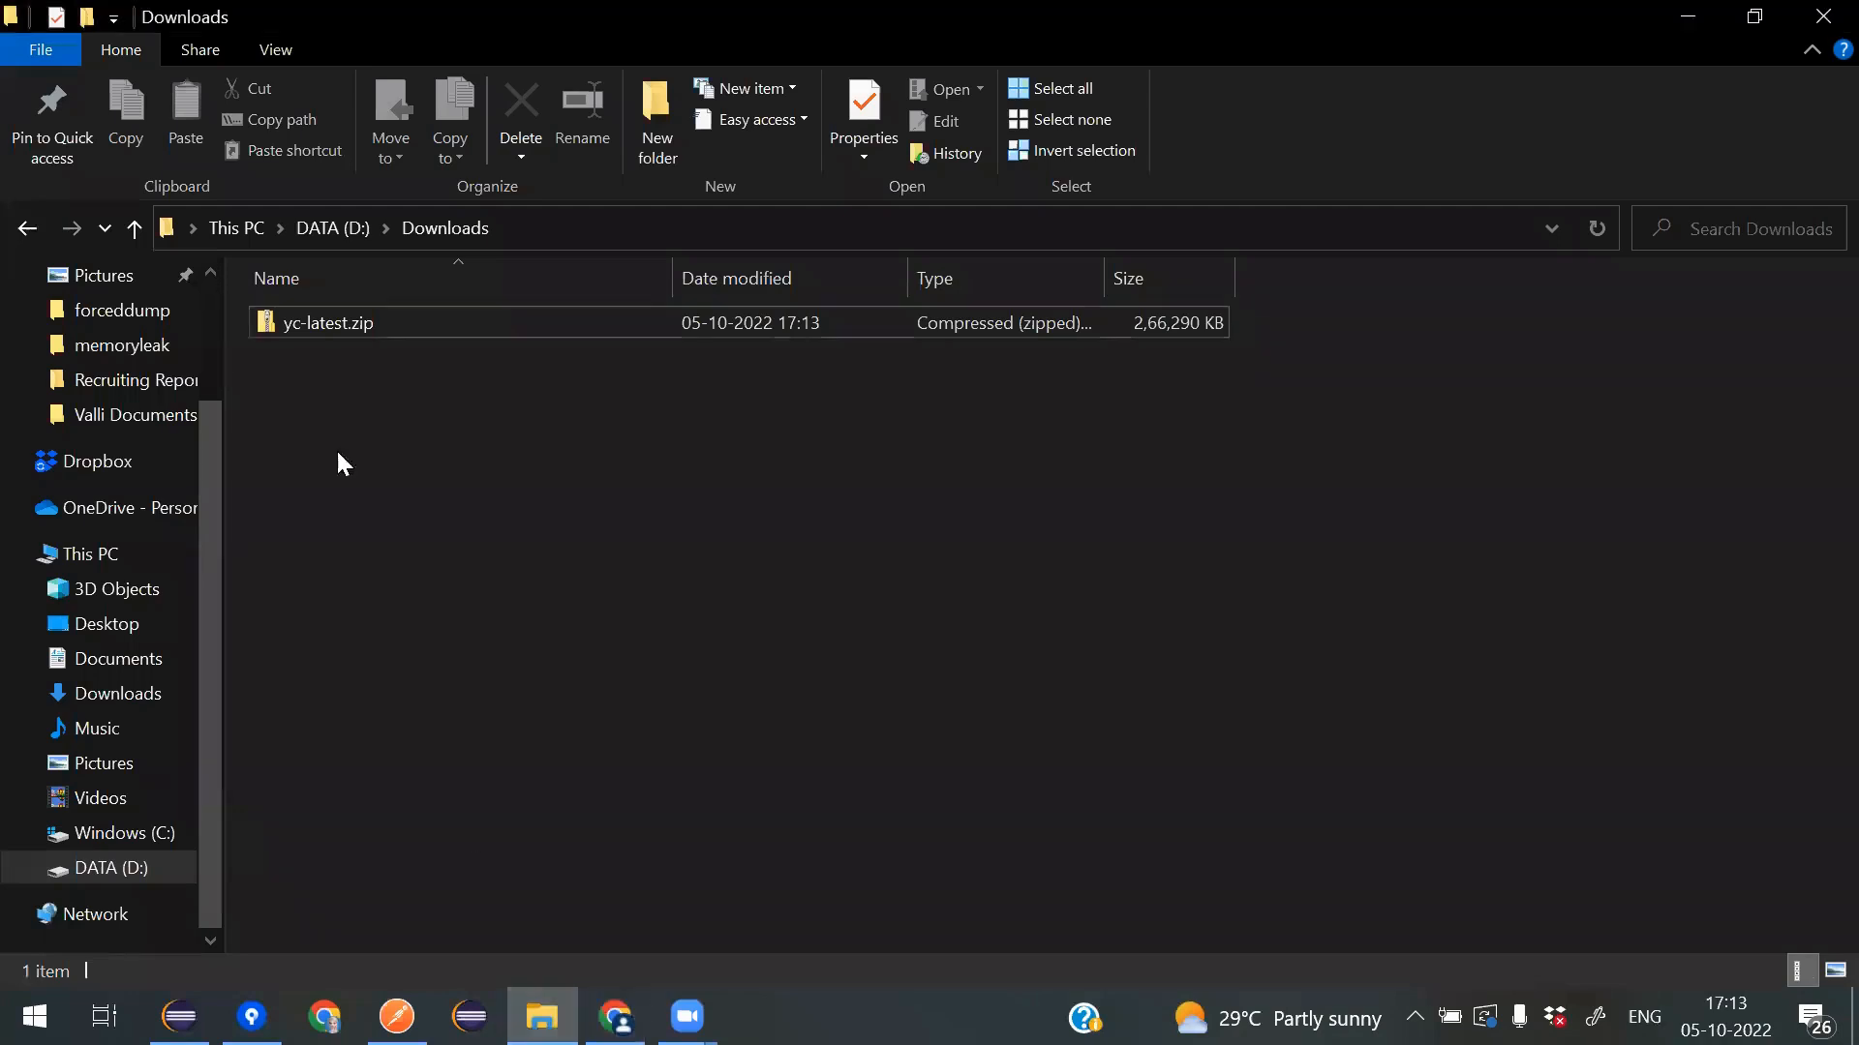
pyautogui.rightClick(324, 322)
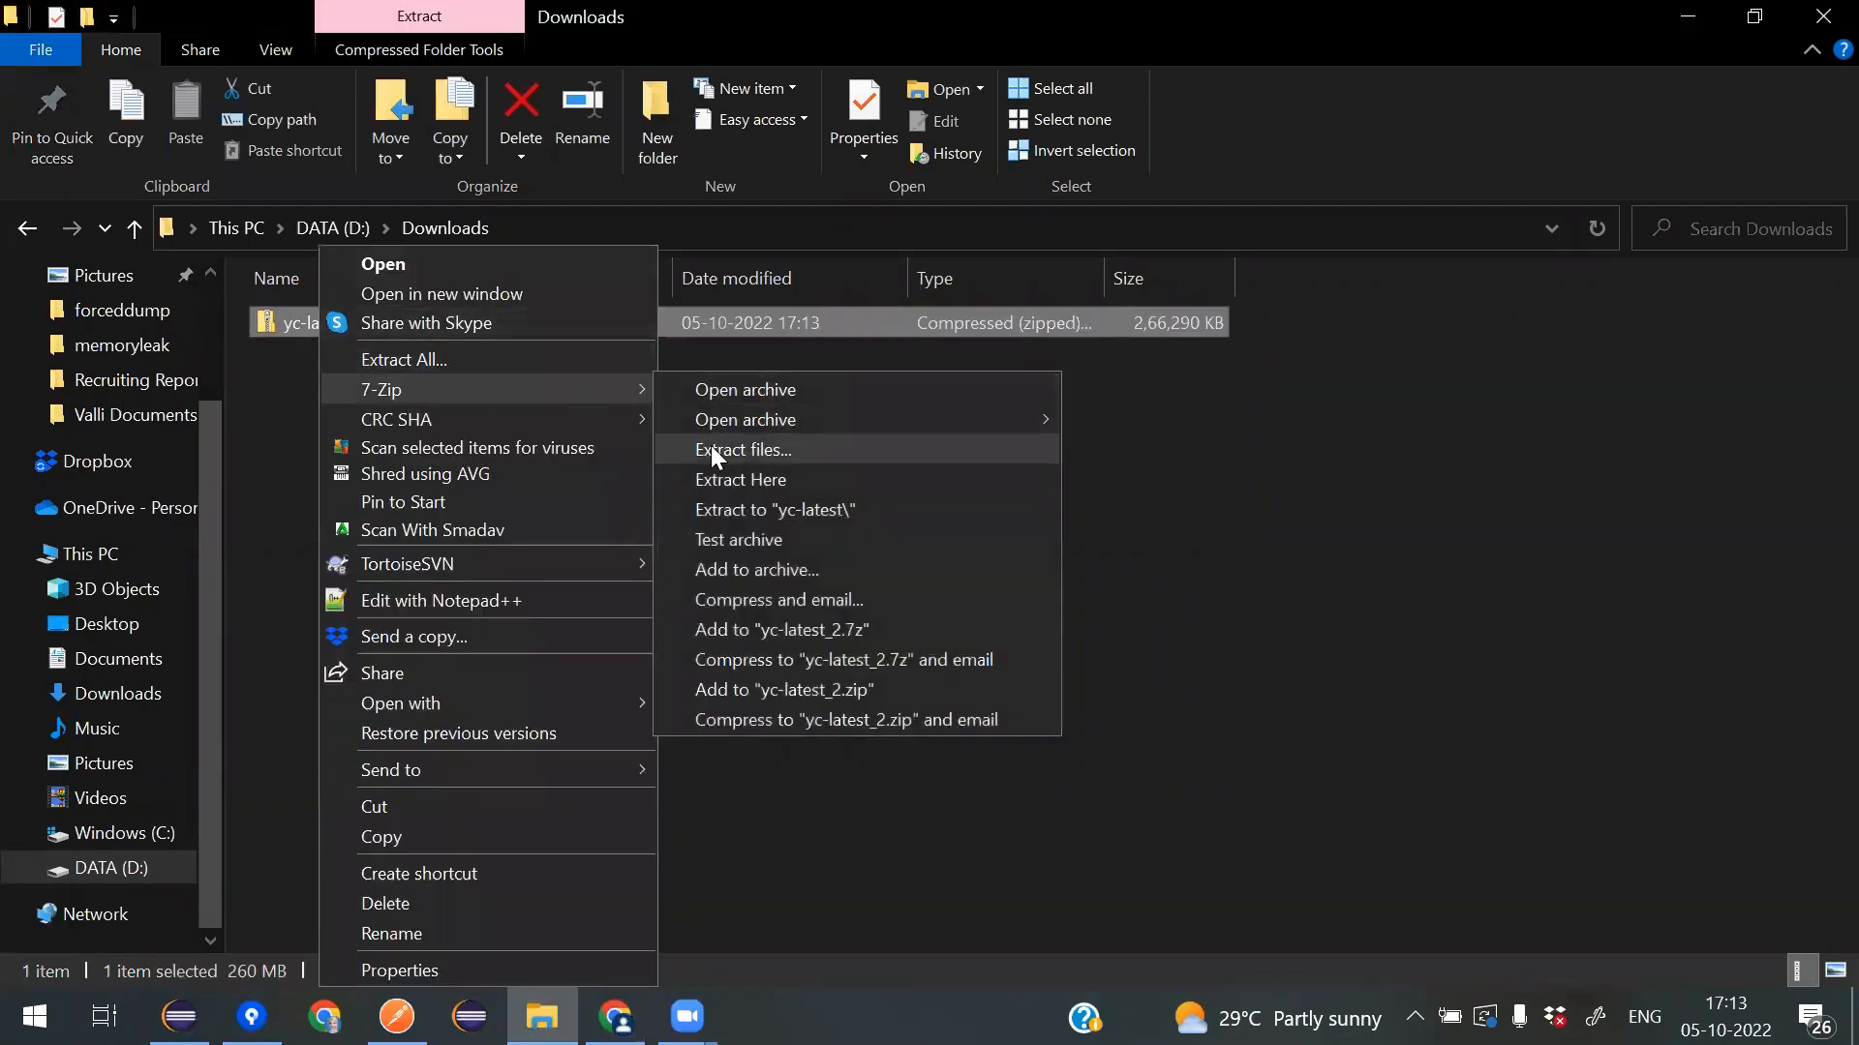
pyautogui.click(745, 449)
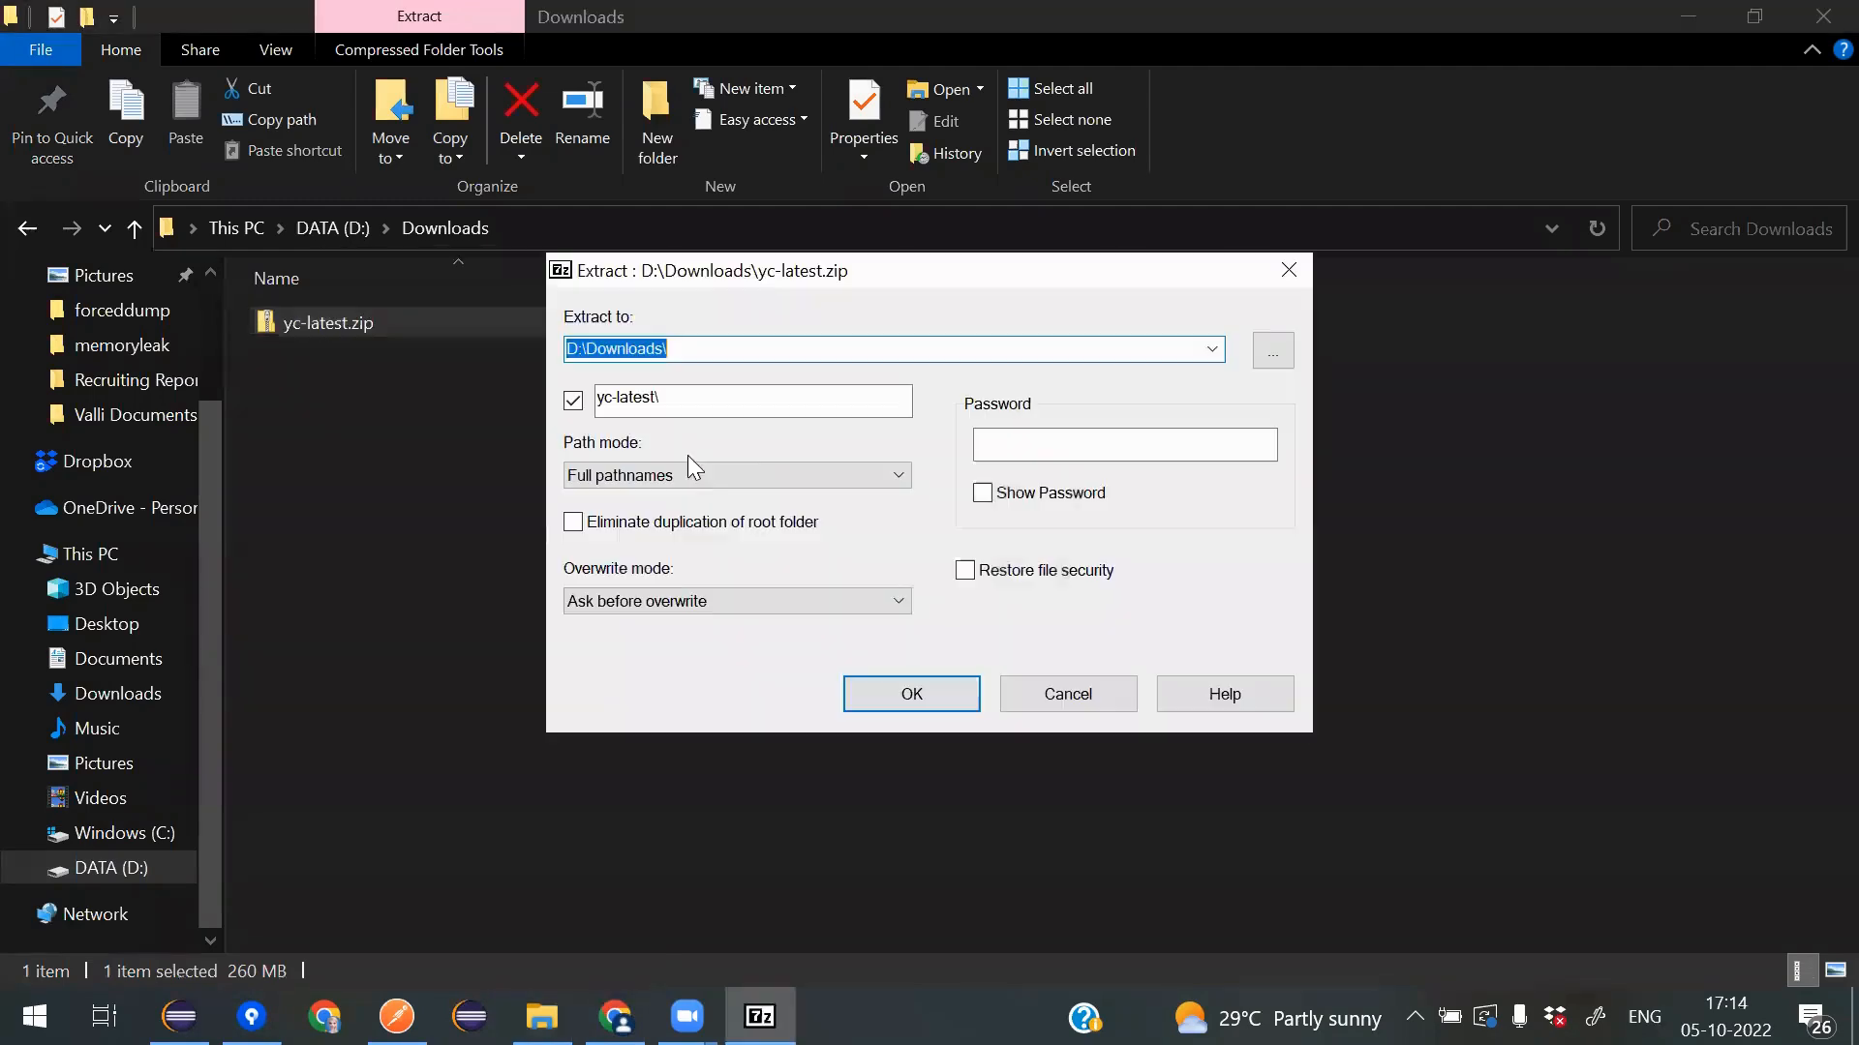
pyautogui.click(909, 694)
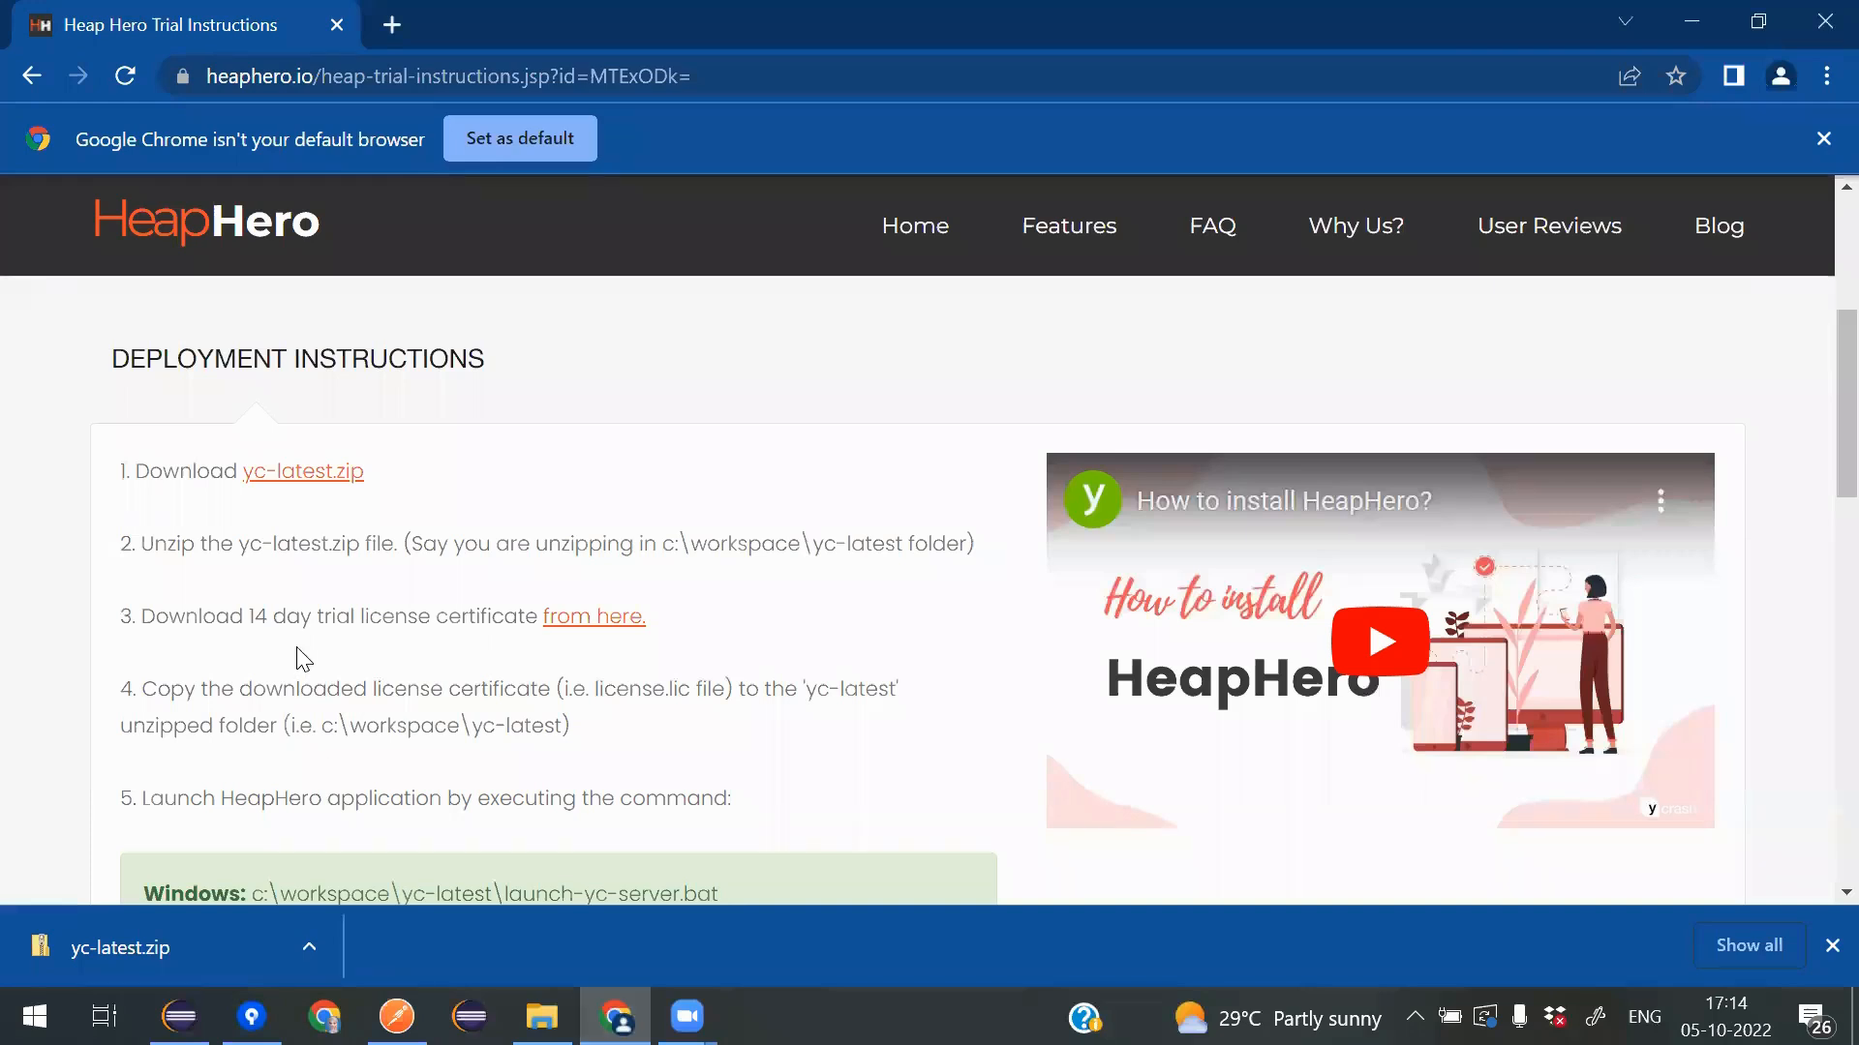
pyautogui.moveTo(592, 628)
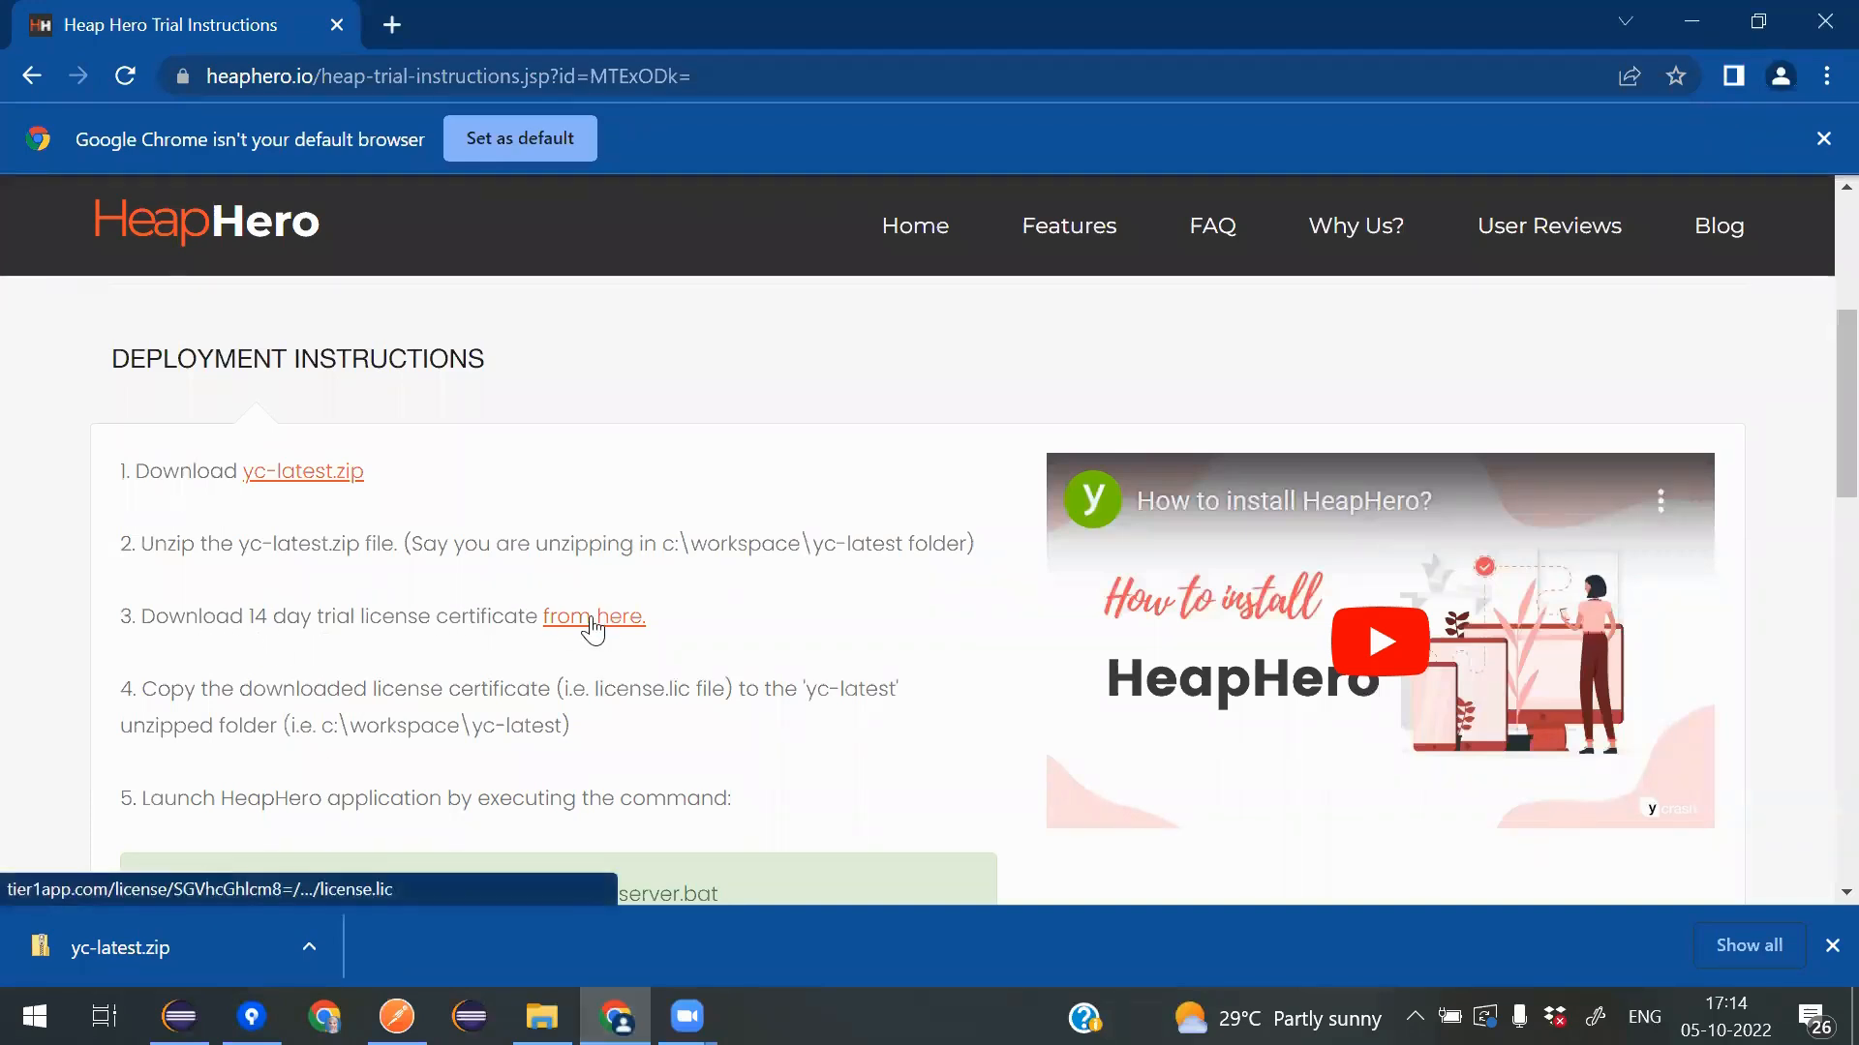
# - Download the license.lic trial certificate via the 'from here.' link in step 3
pyautogui.click(593, 617)
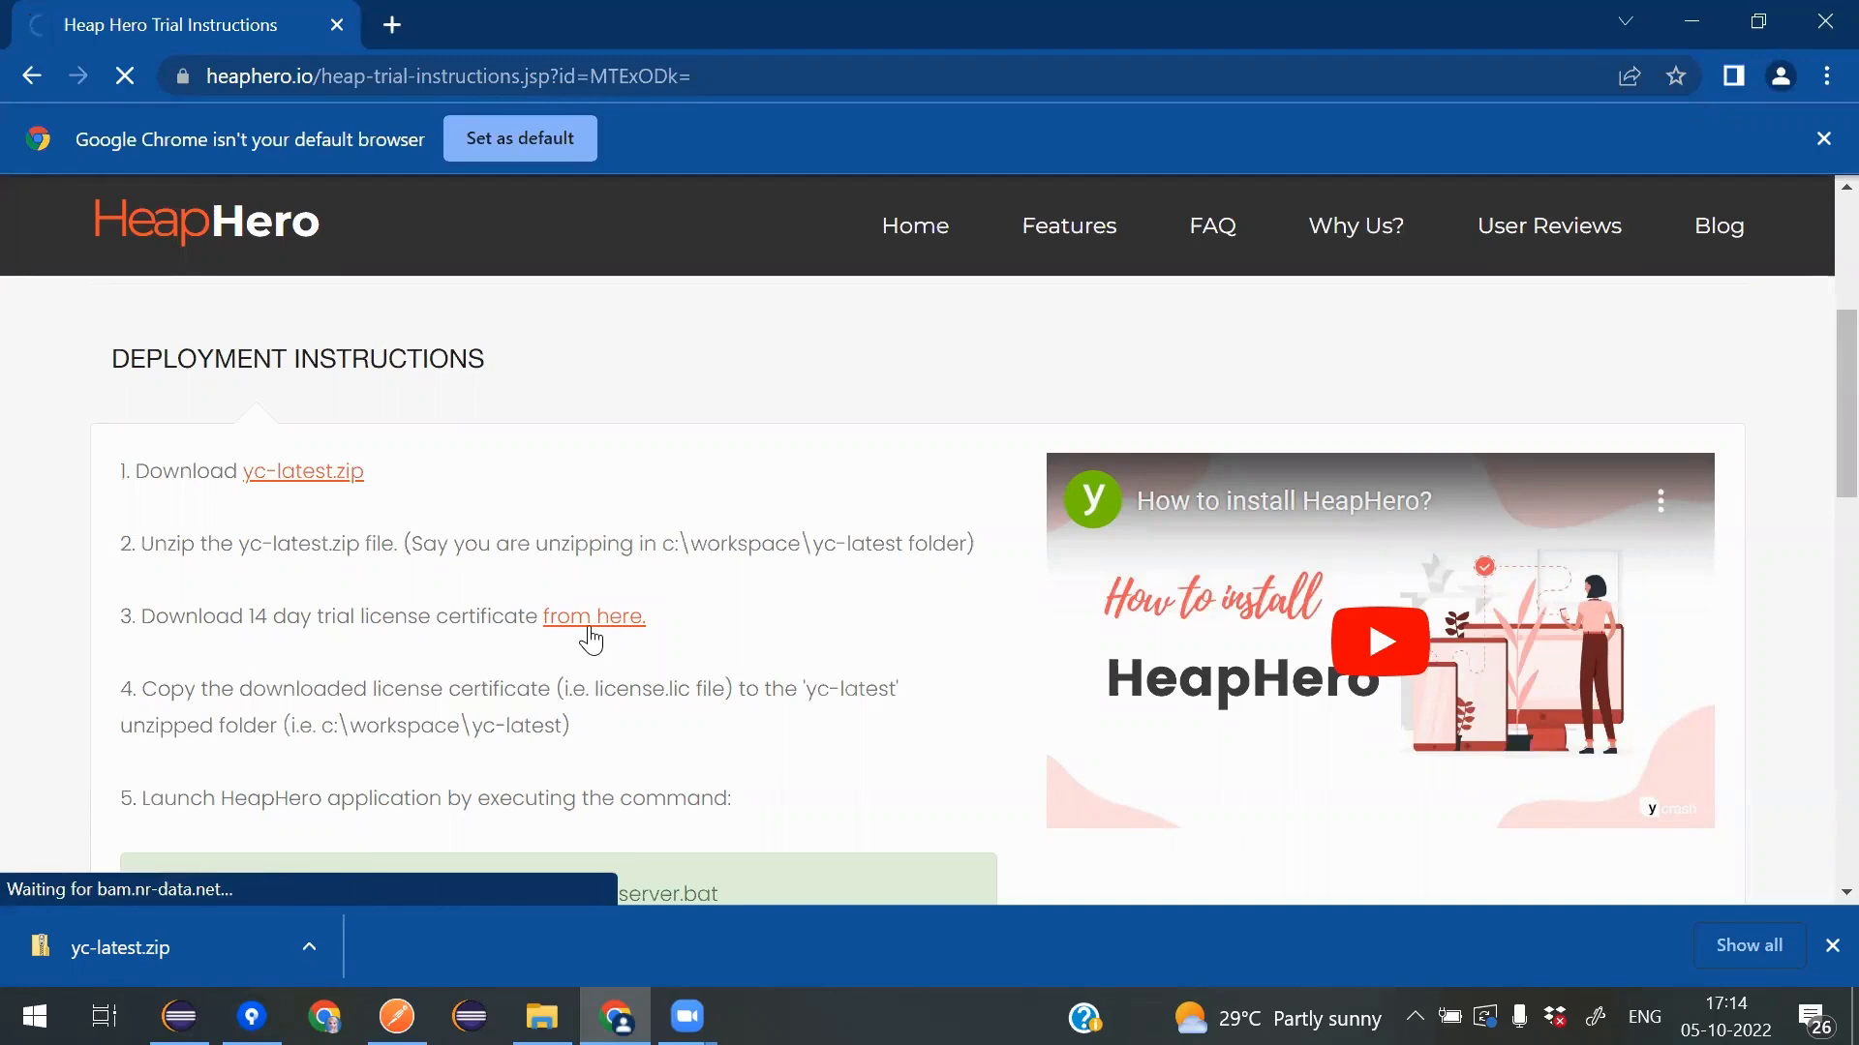
pyautogui.click(593, 615)
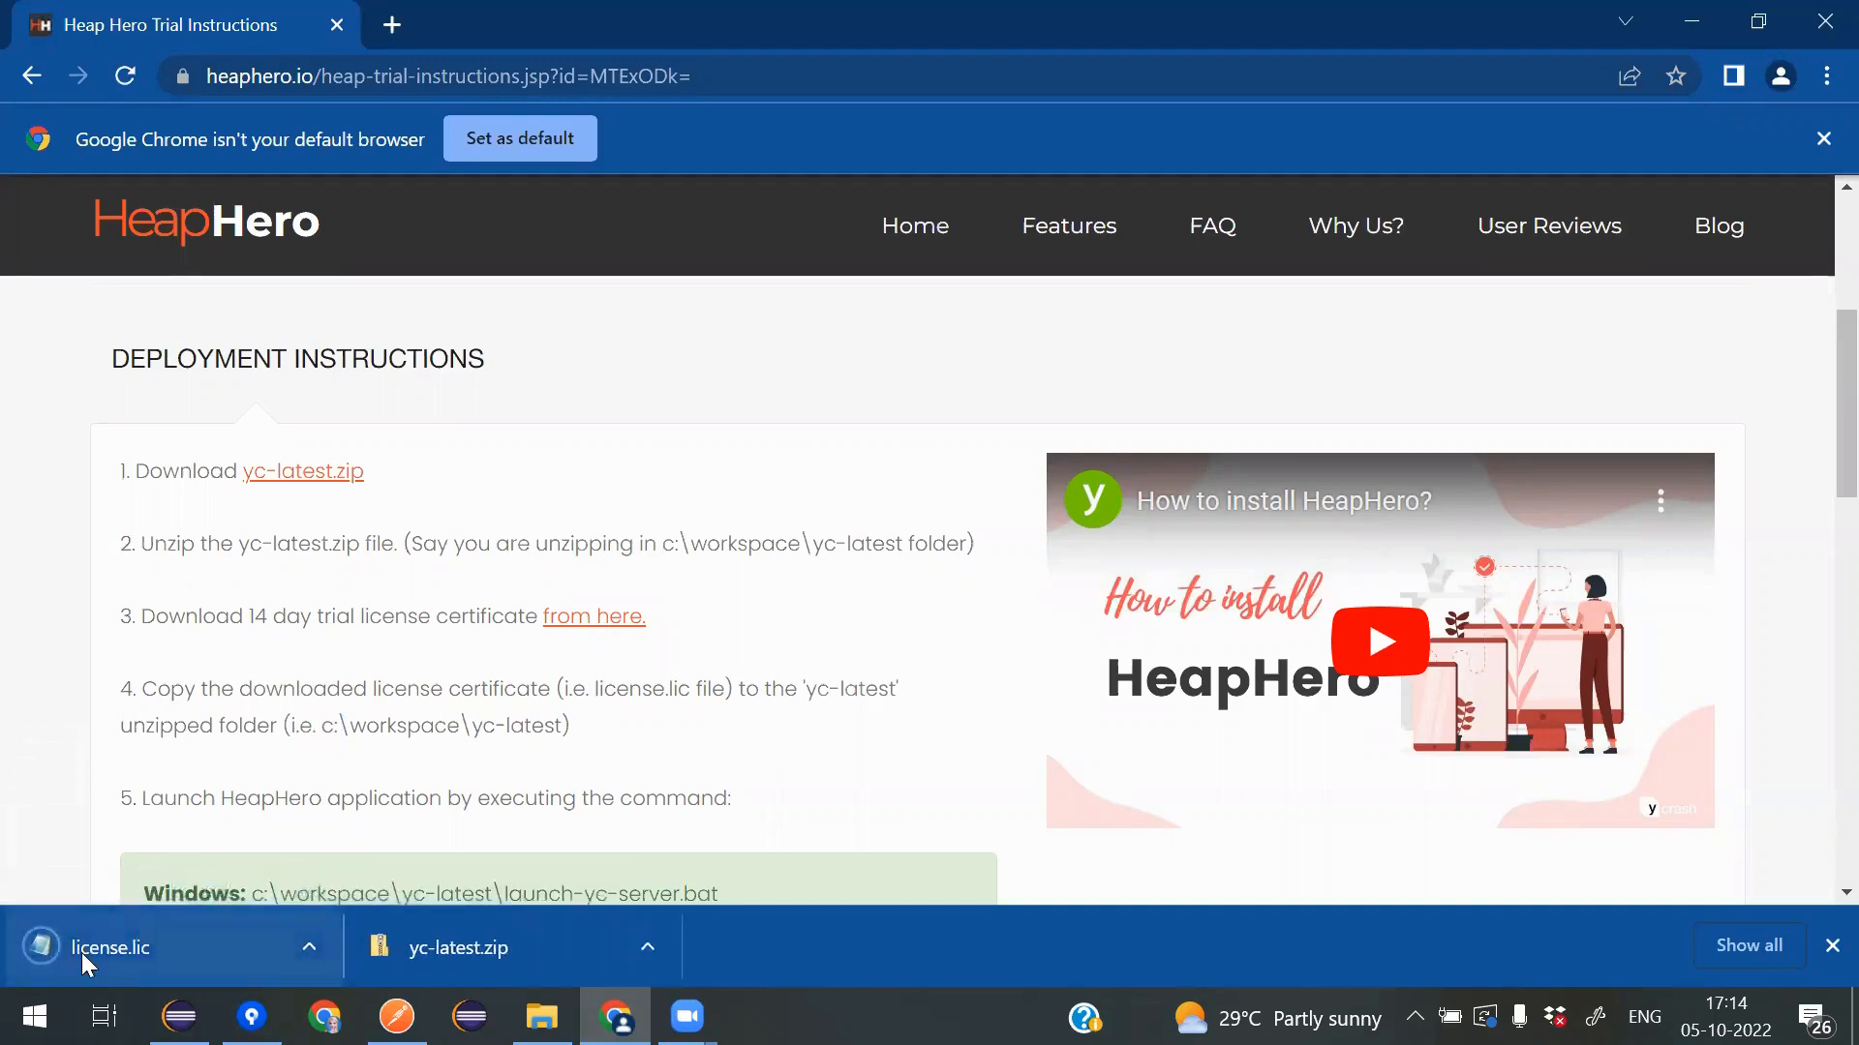
pyautogui.scroll(-3)
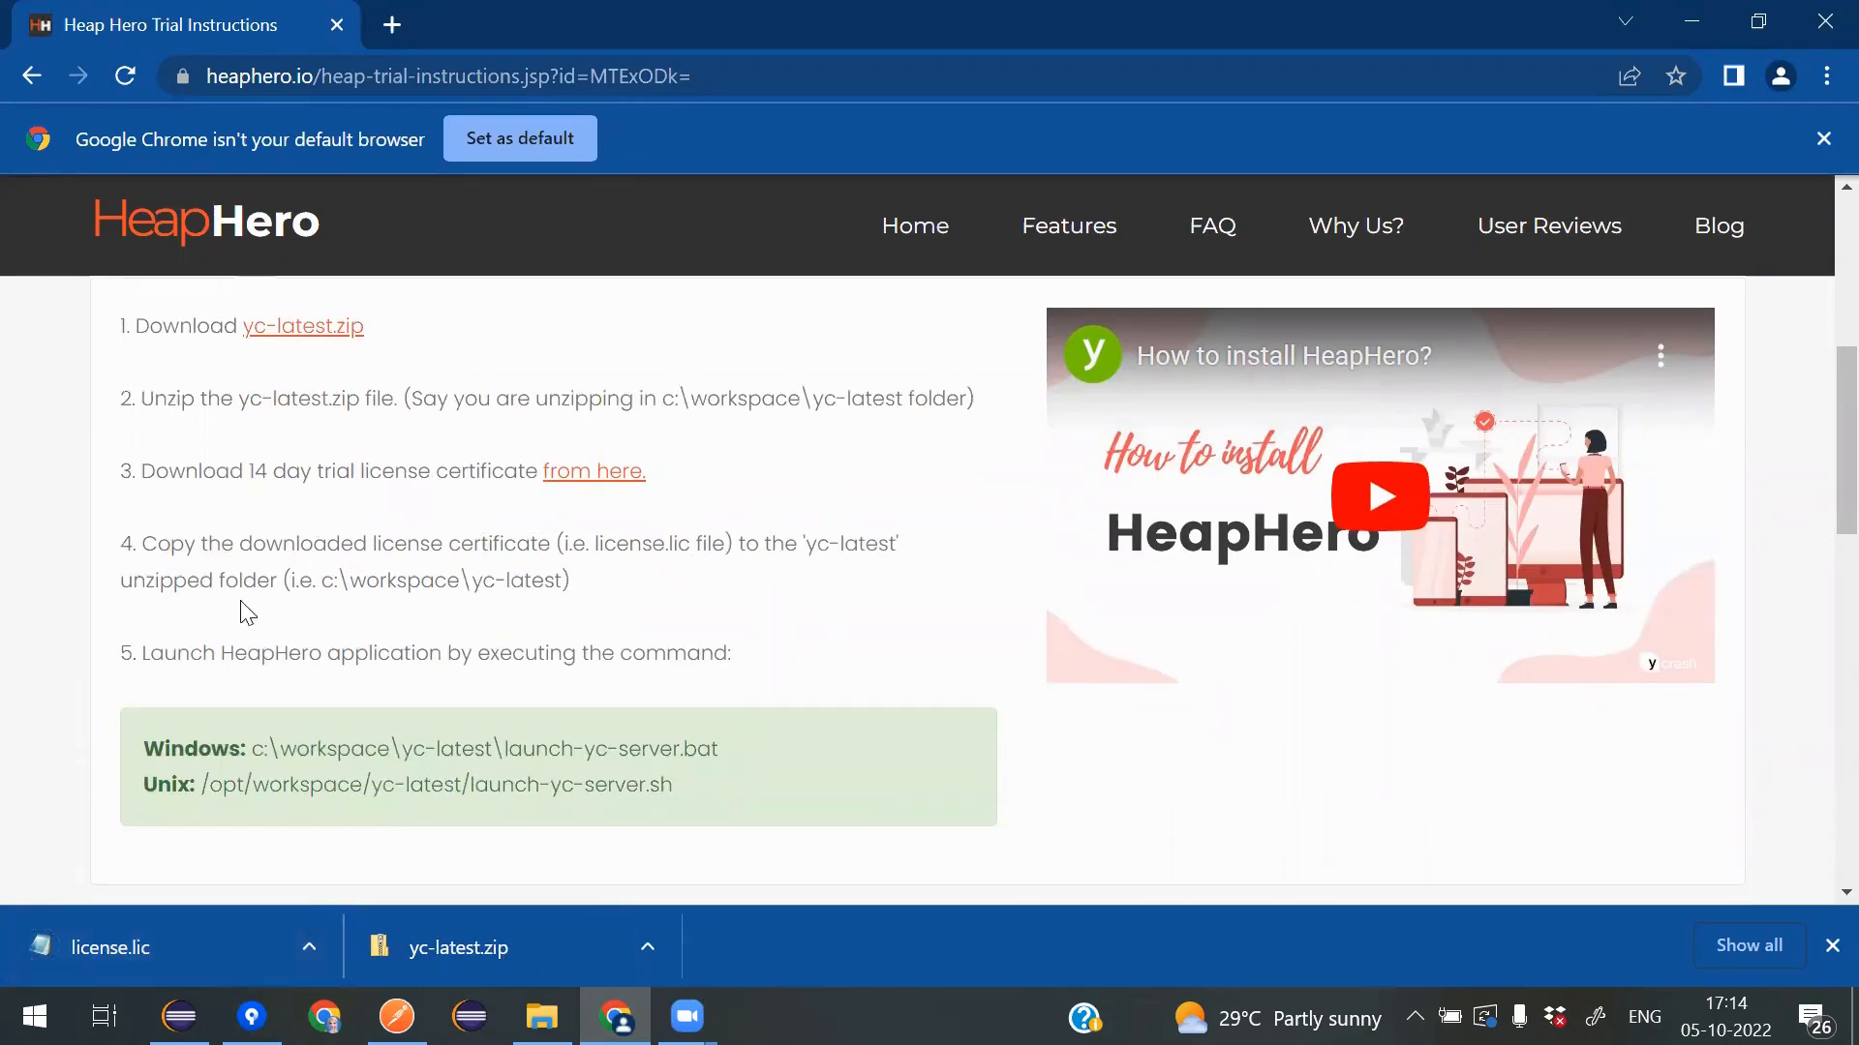
pyautogui.moveTo(577, 598)
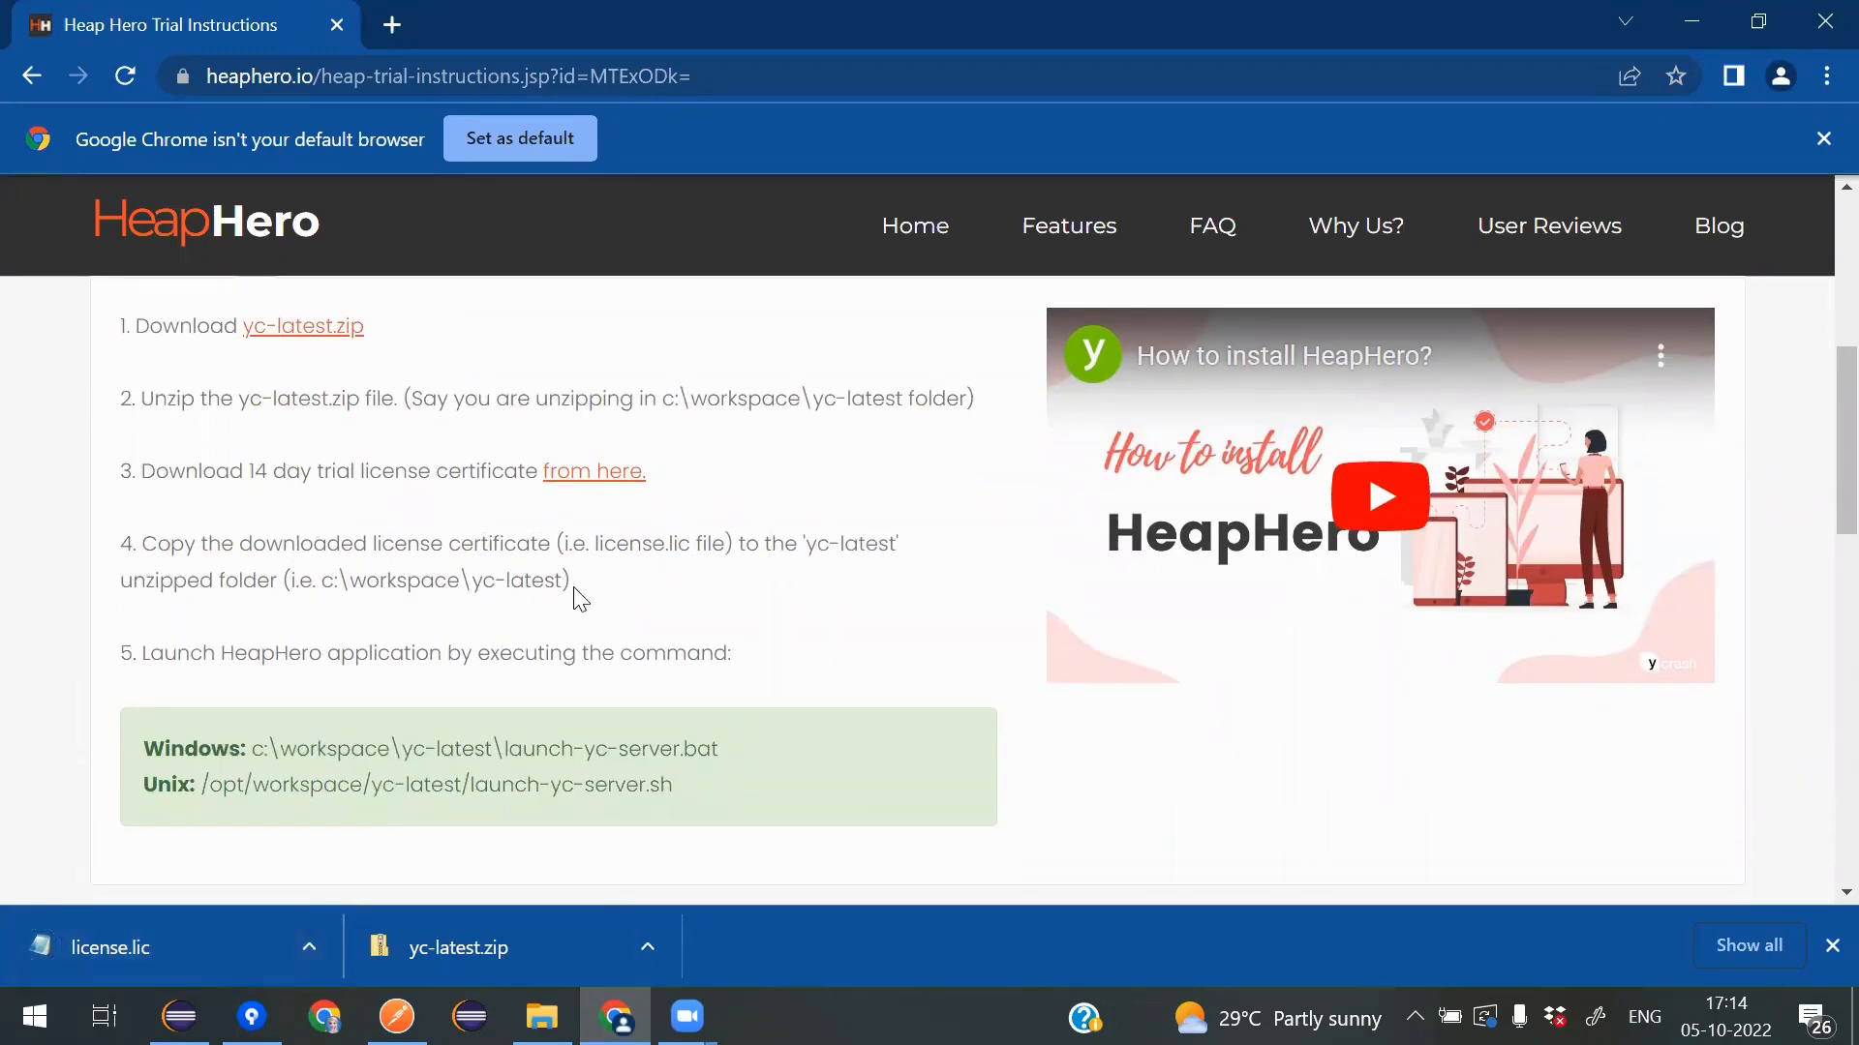
# - Copy license.lic from Downloads and paste it into the yc-latest folder
pyautogui.click(540, 1018)
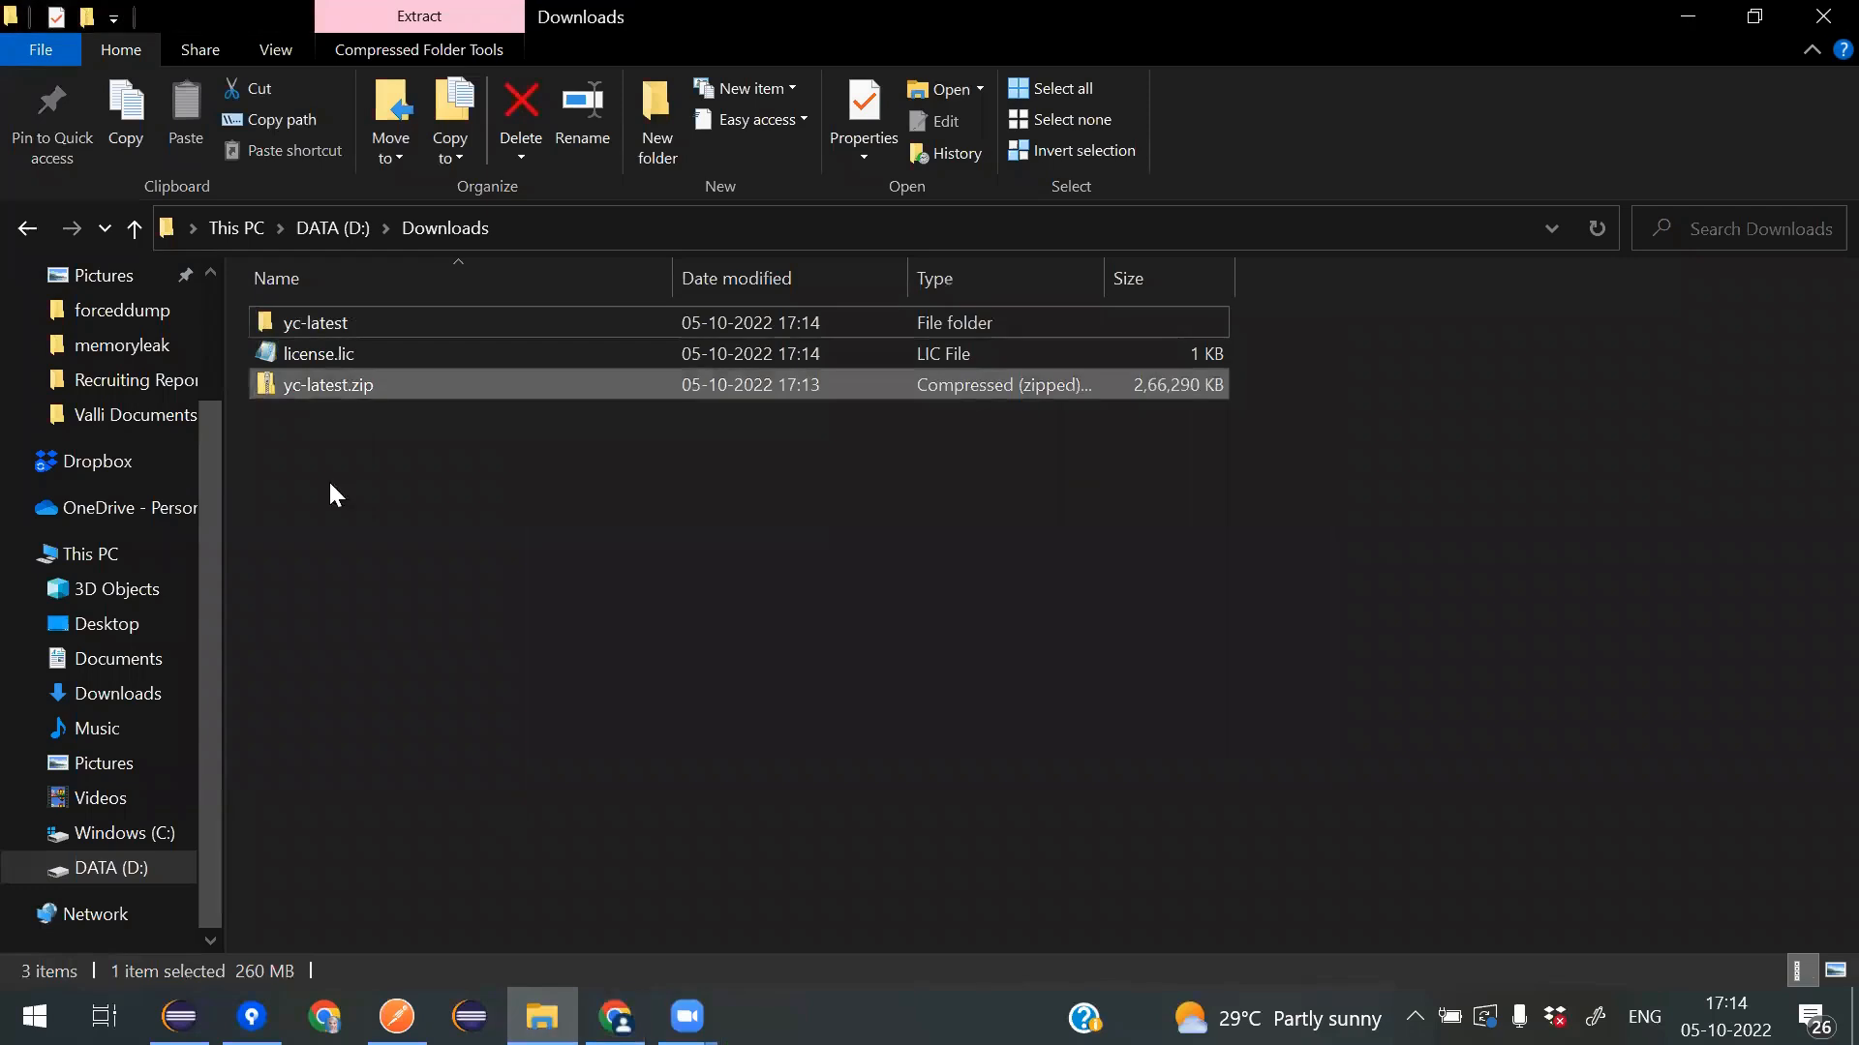
pyautogui.click(317, 353)
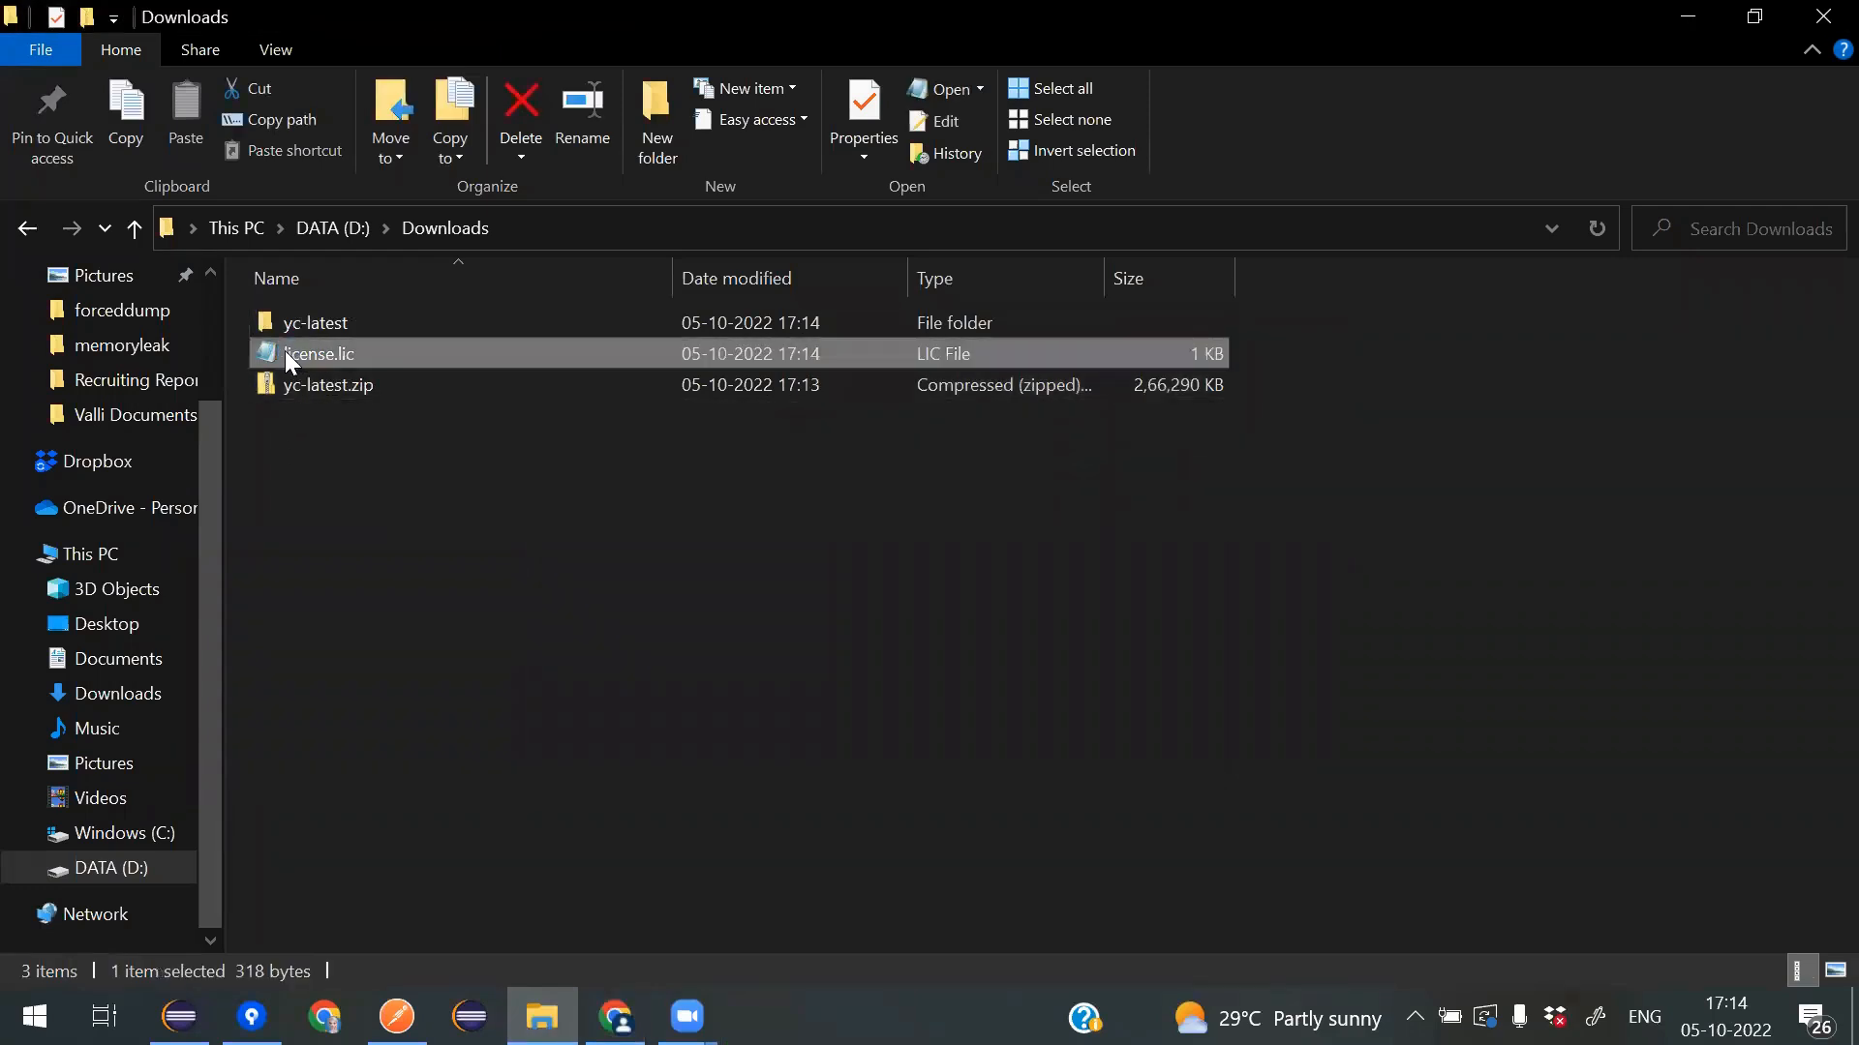
pyautogui.rightClick(317, 354)
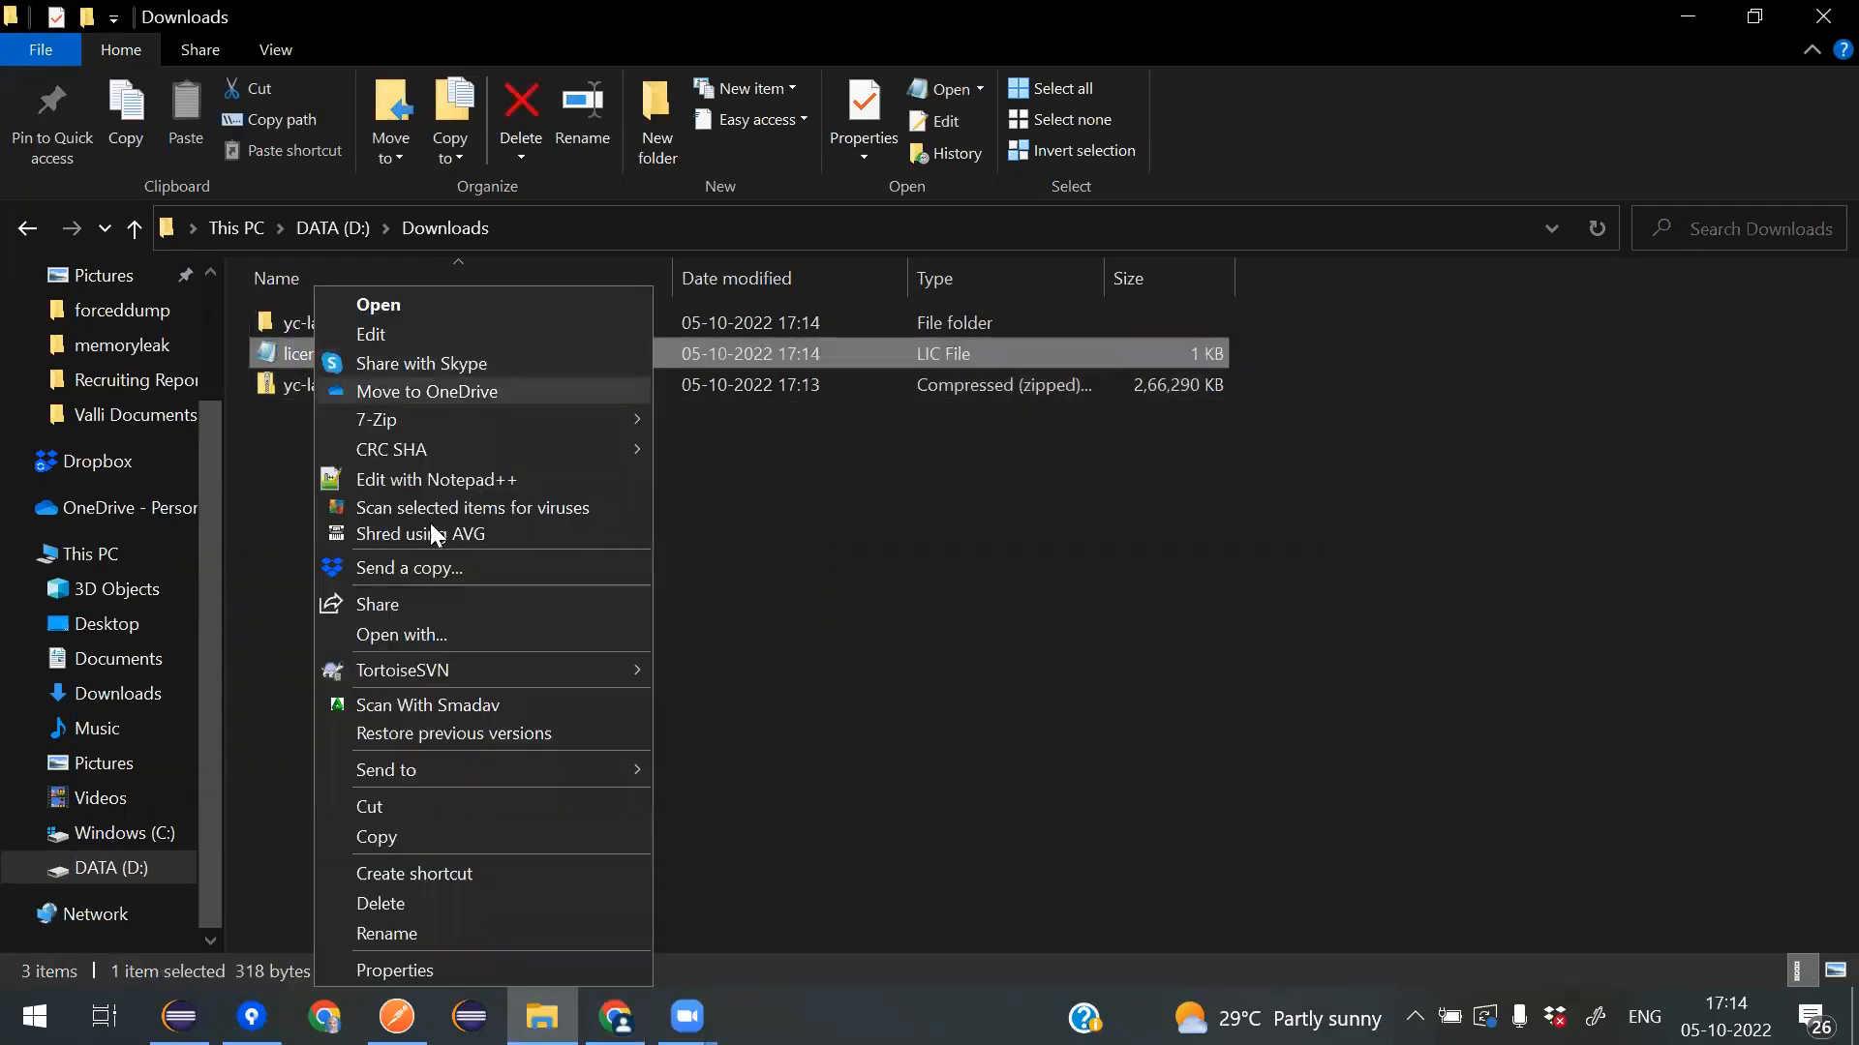
pyautogui.moveTo(375, 836)
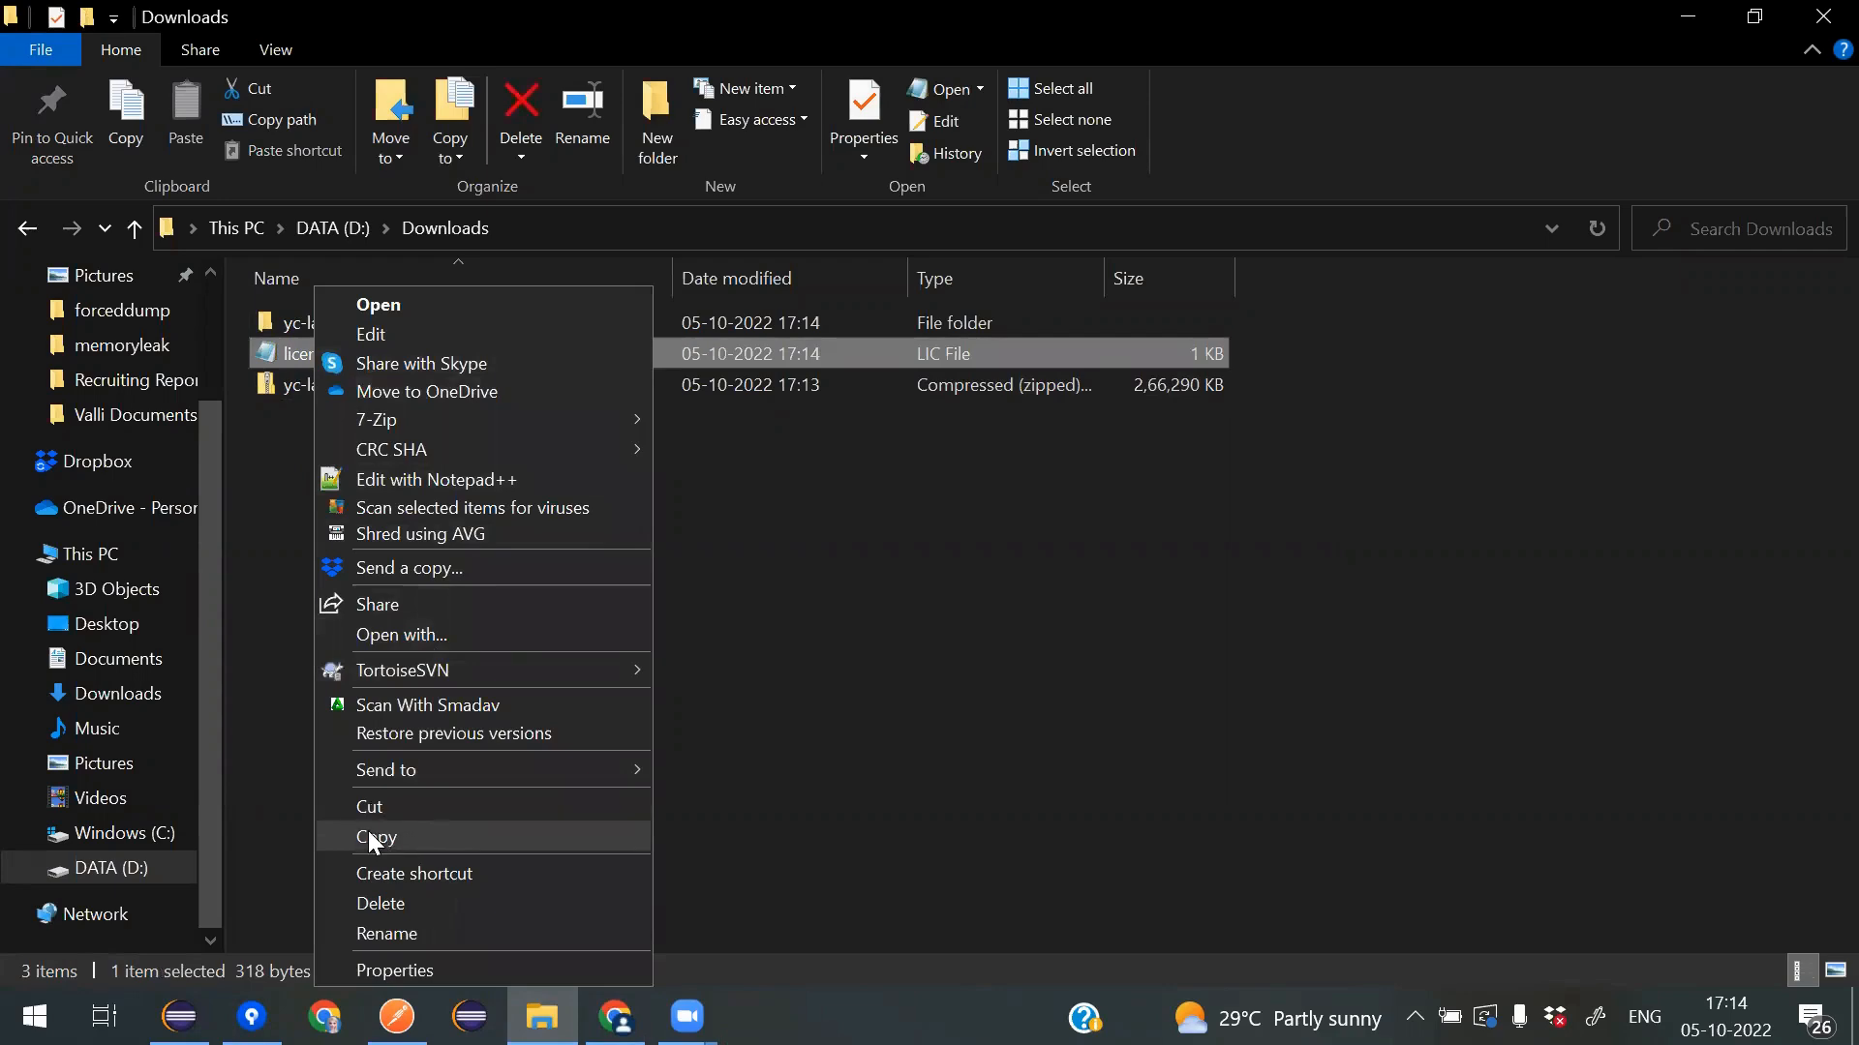
pyautogui.click(376, 838)
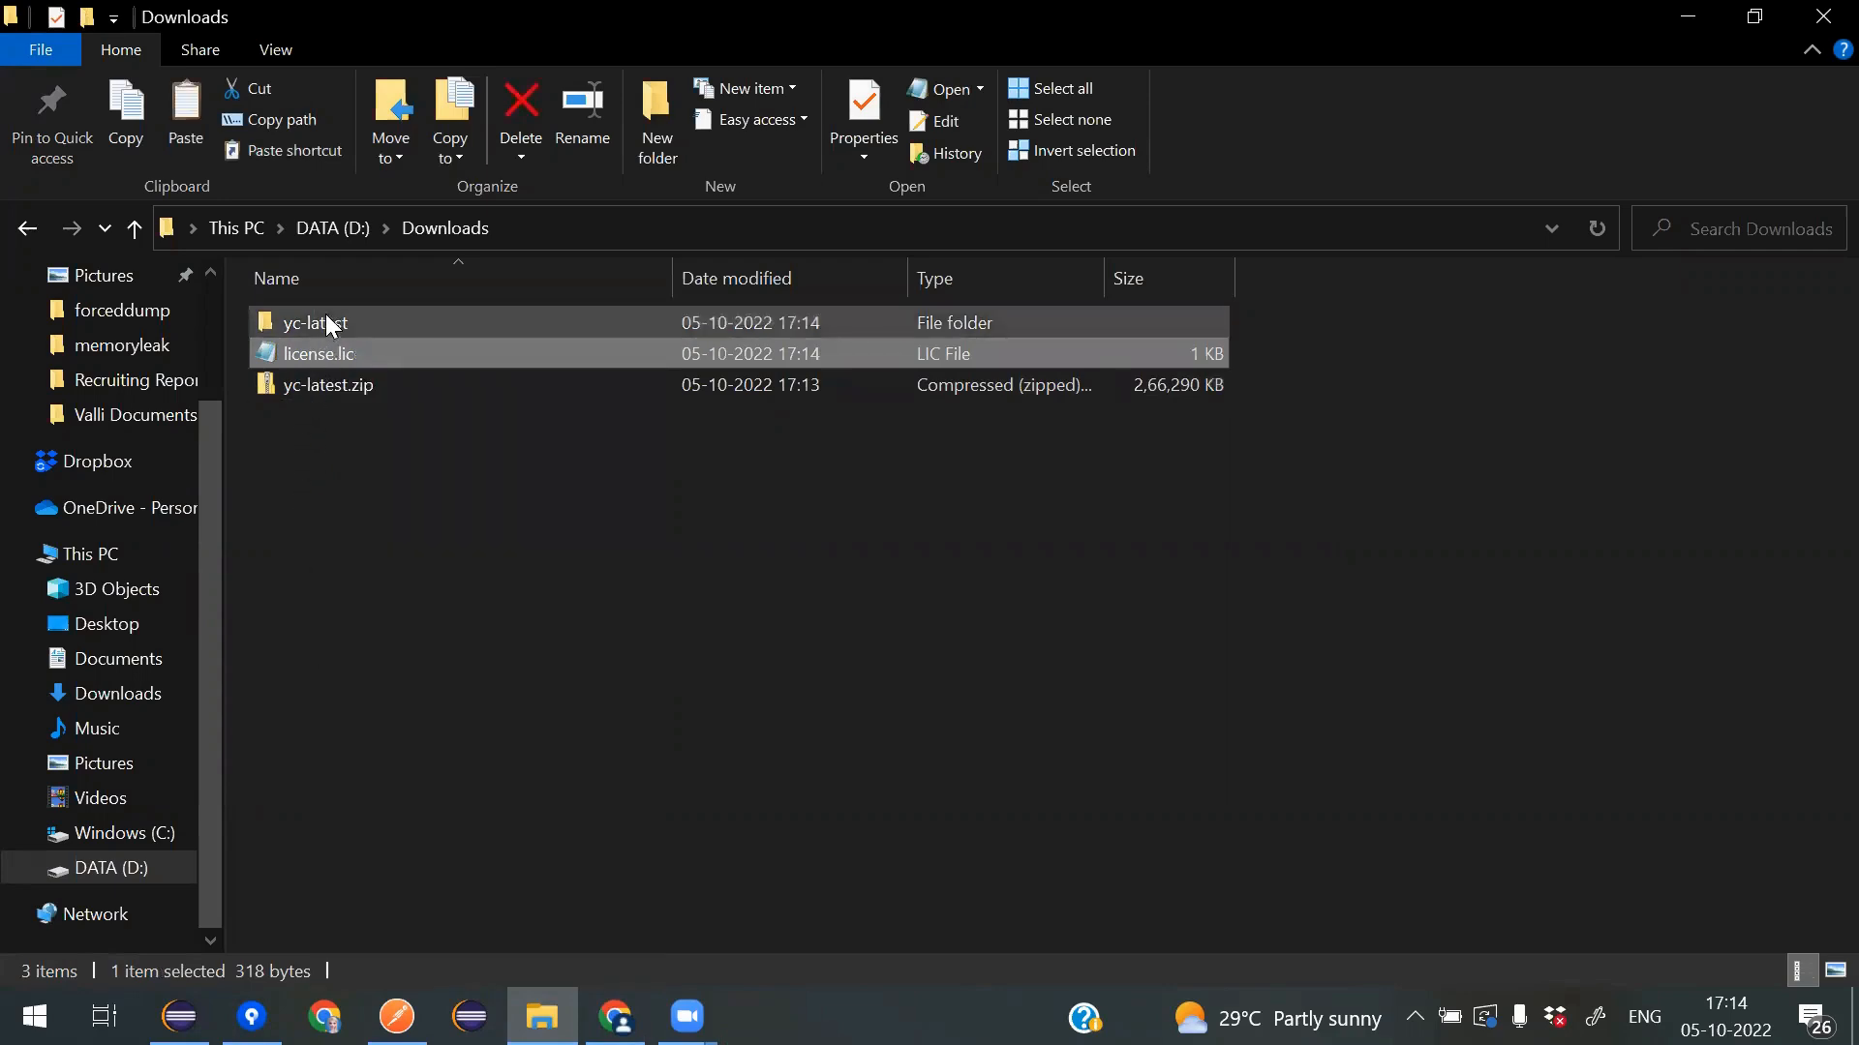
pyautogui.rightClick(312, 322)
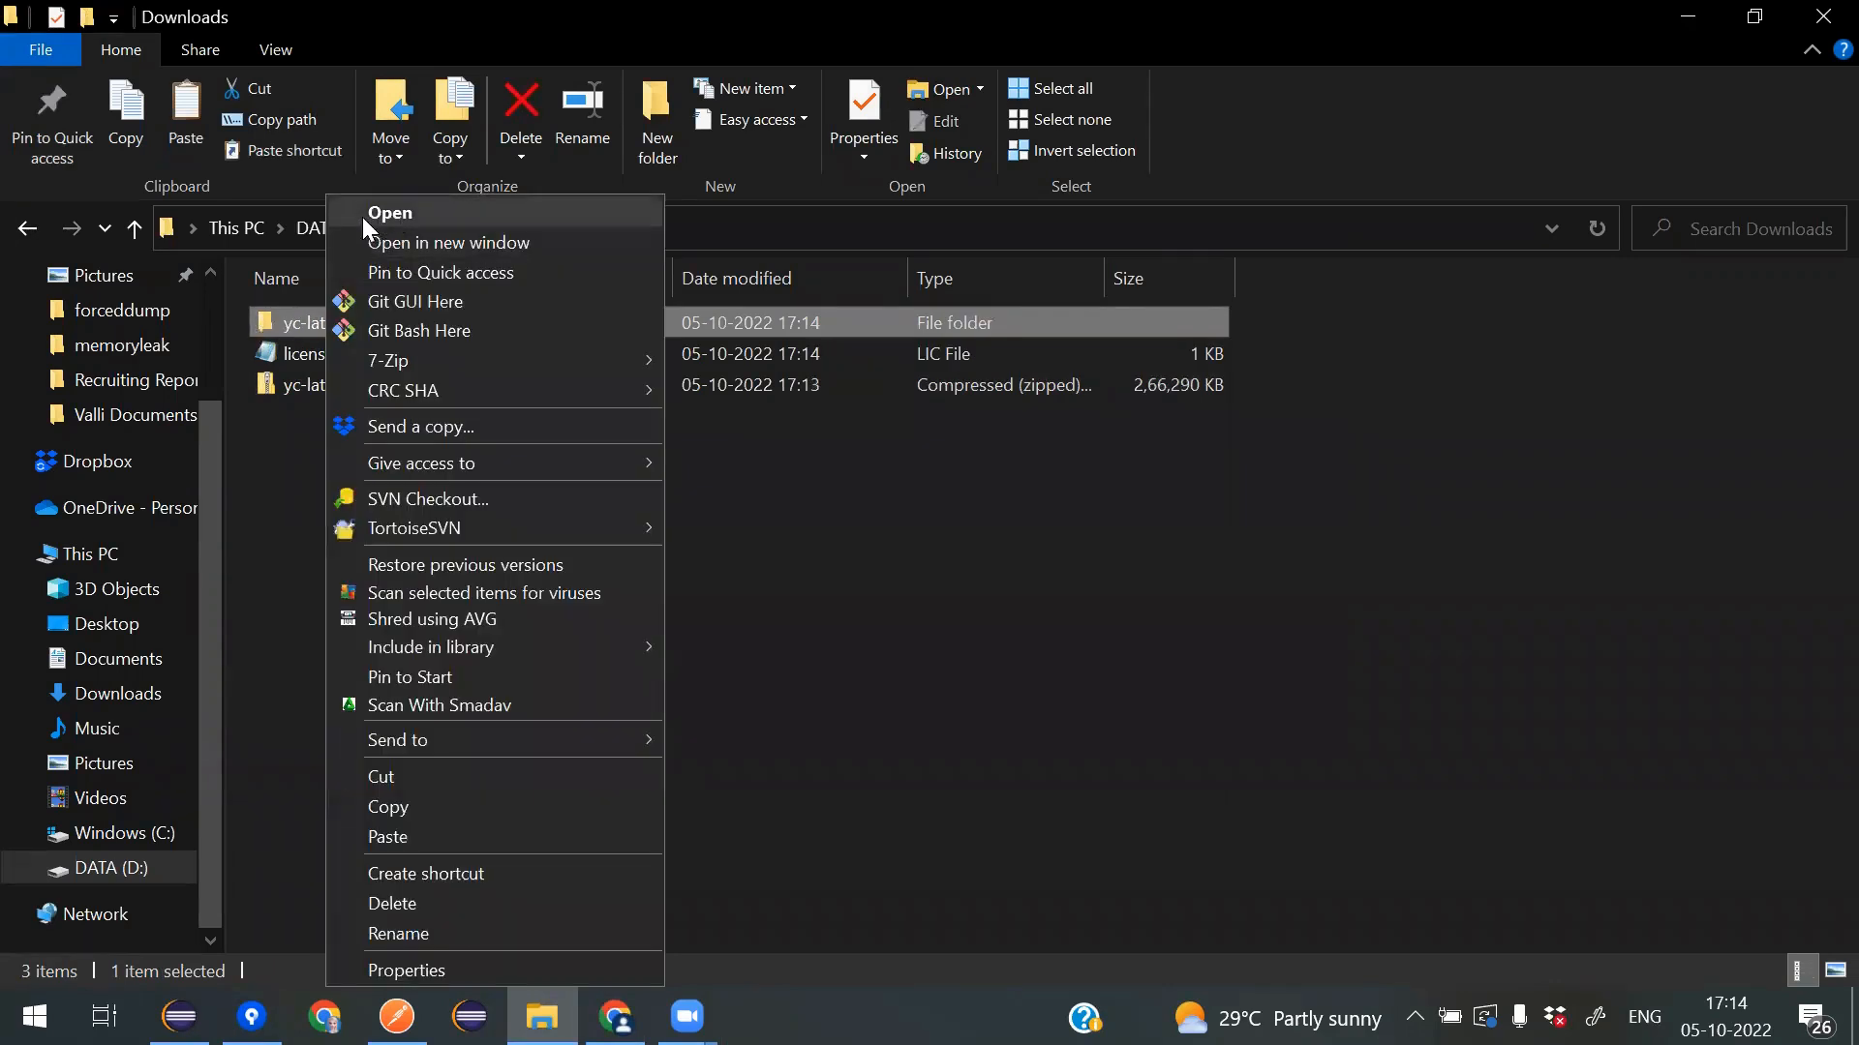
pyautogui.click(389, 212)
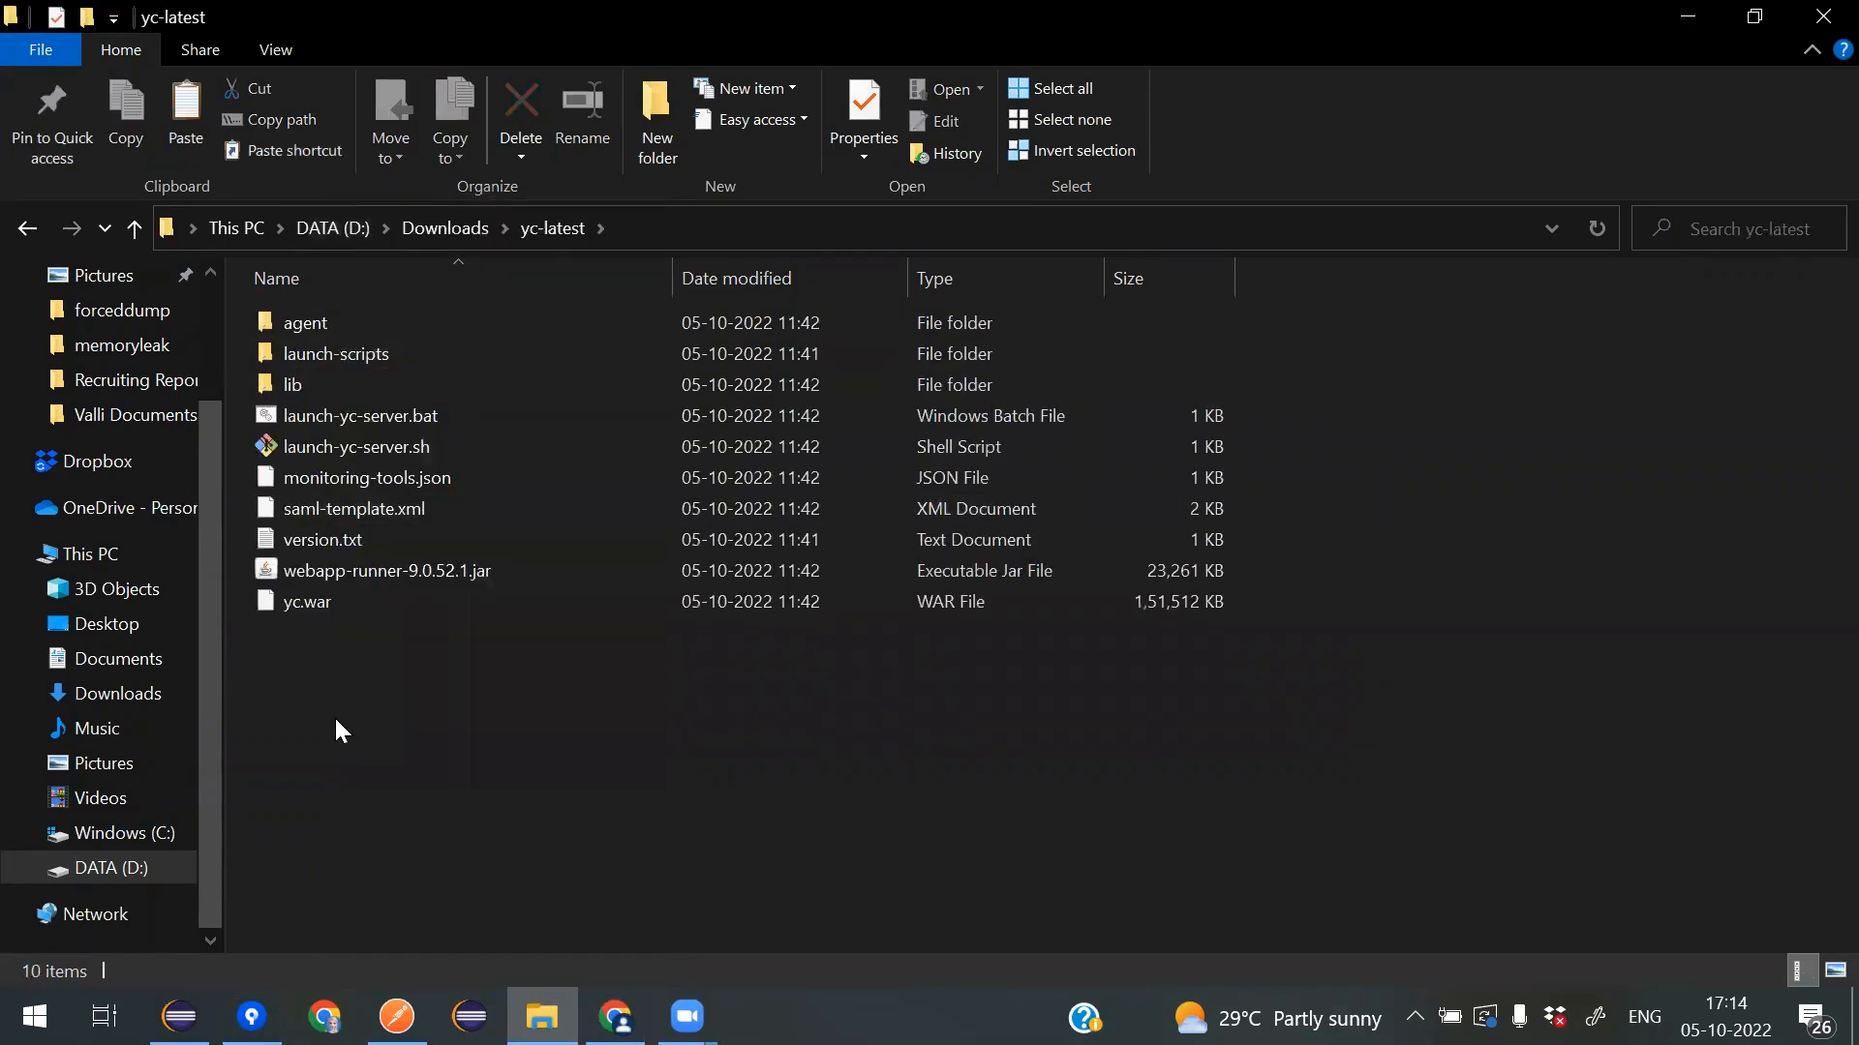
pyautogui.rightClick(340, 728)
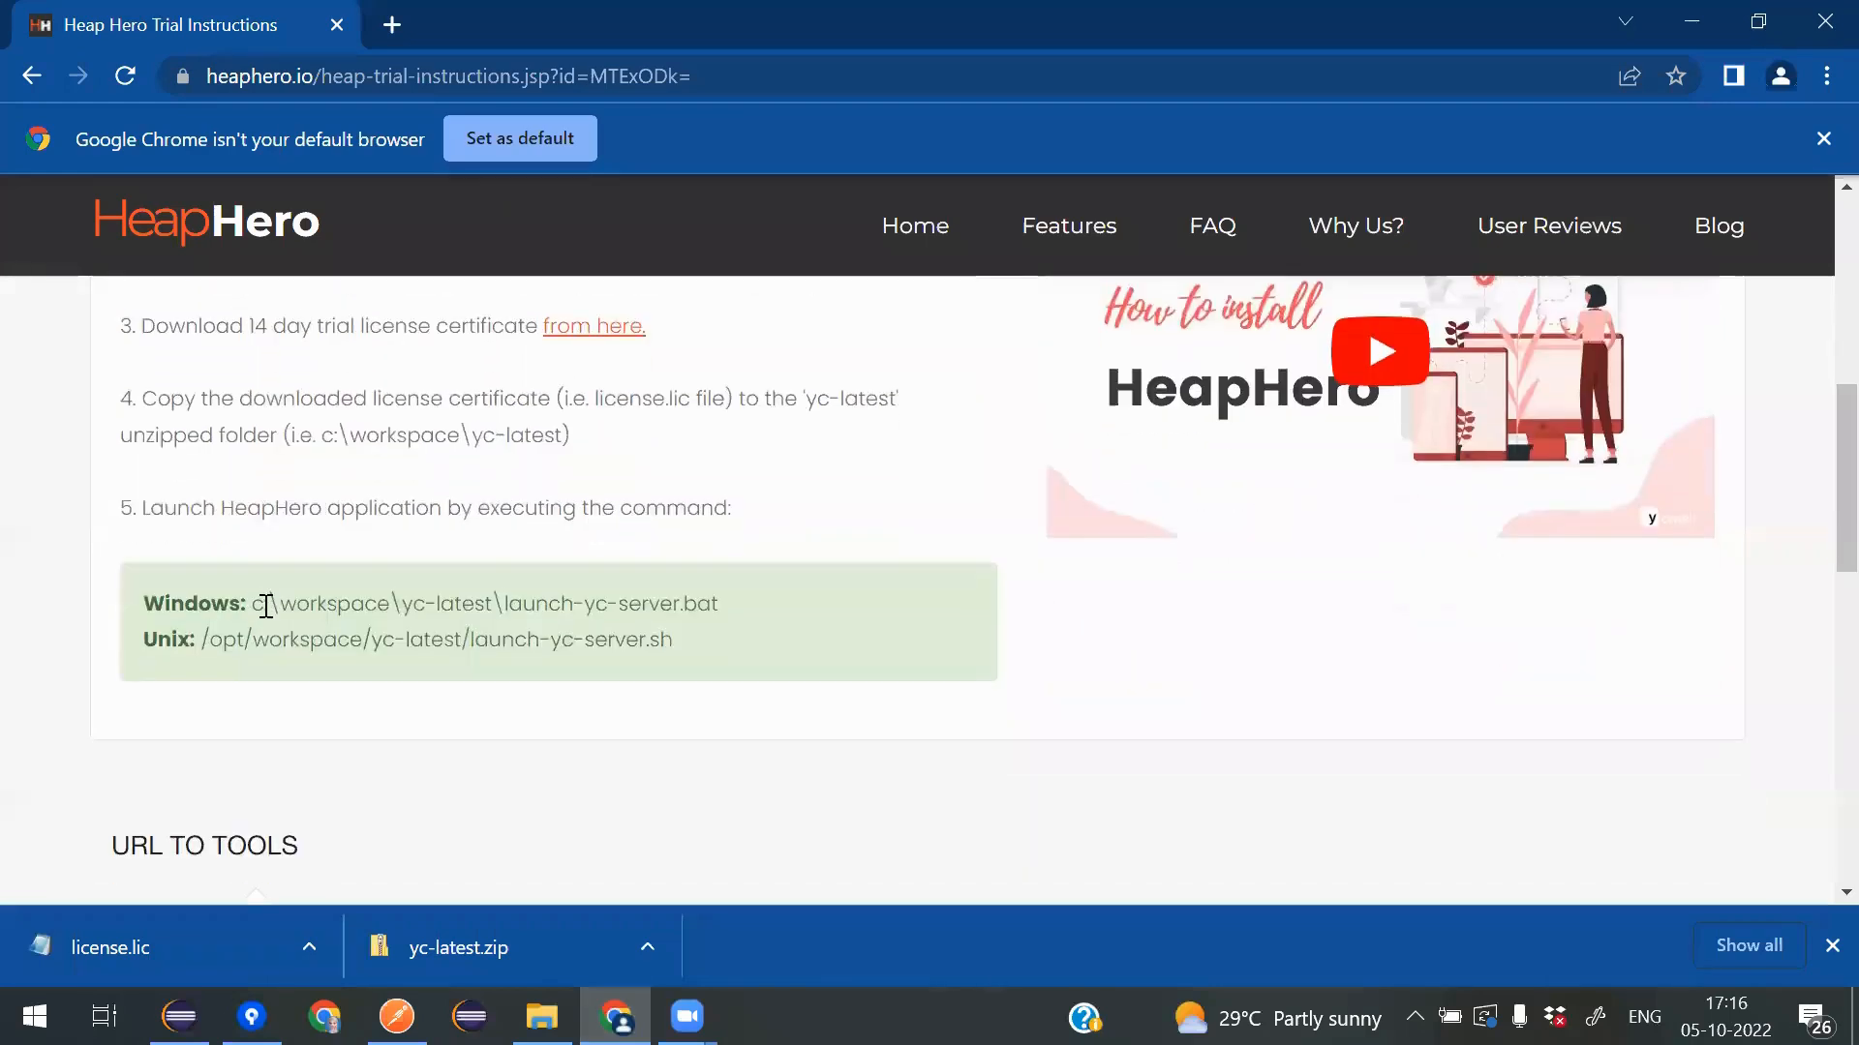
pyautogui.moveTo(421, 502)
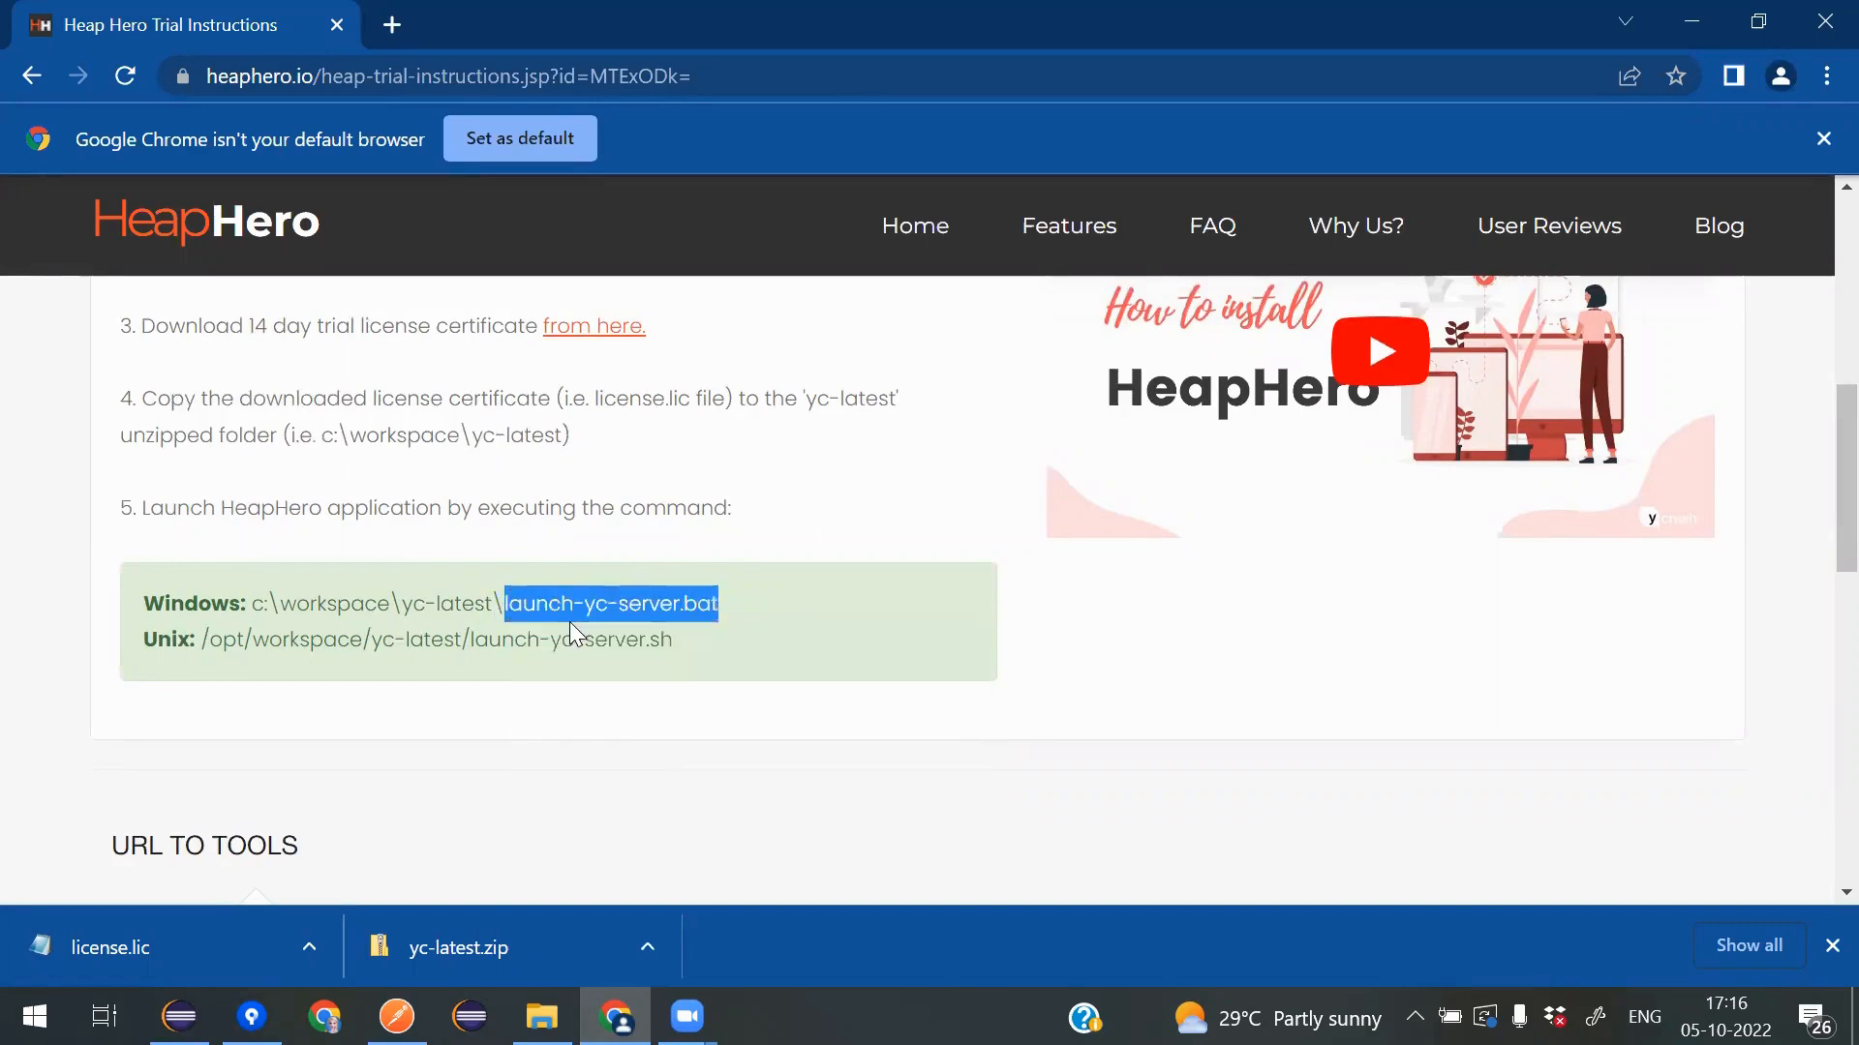
pyautogui.click(540, 1015)
pyautogui.write('c')
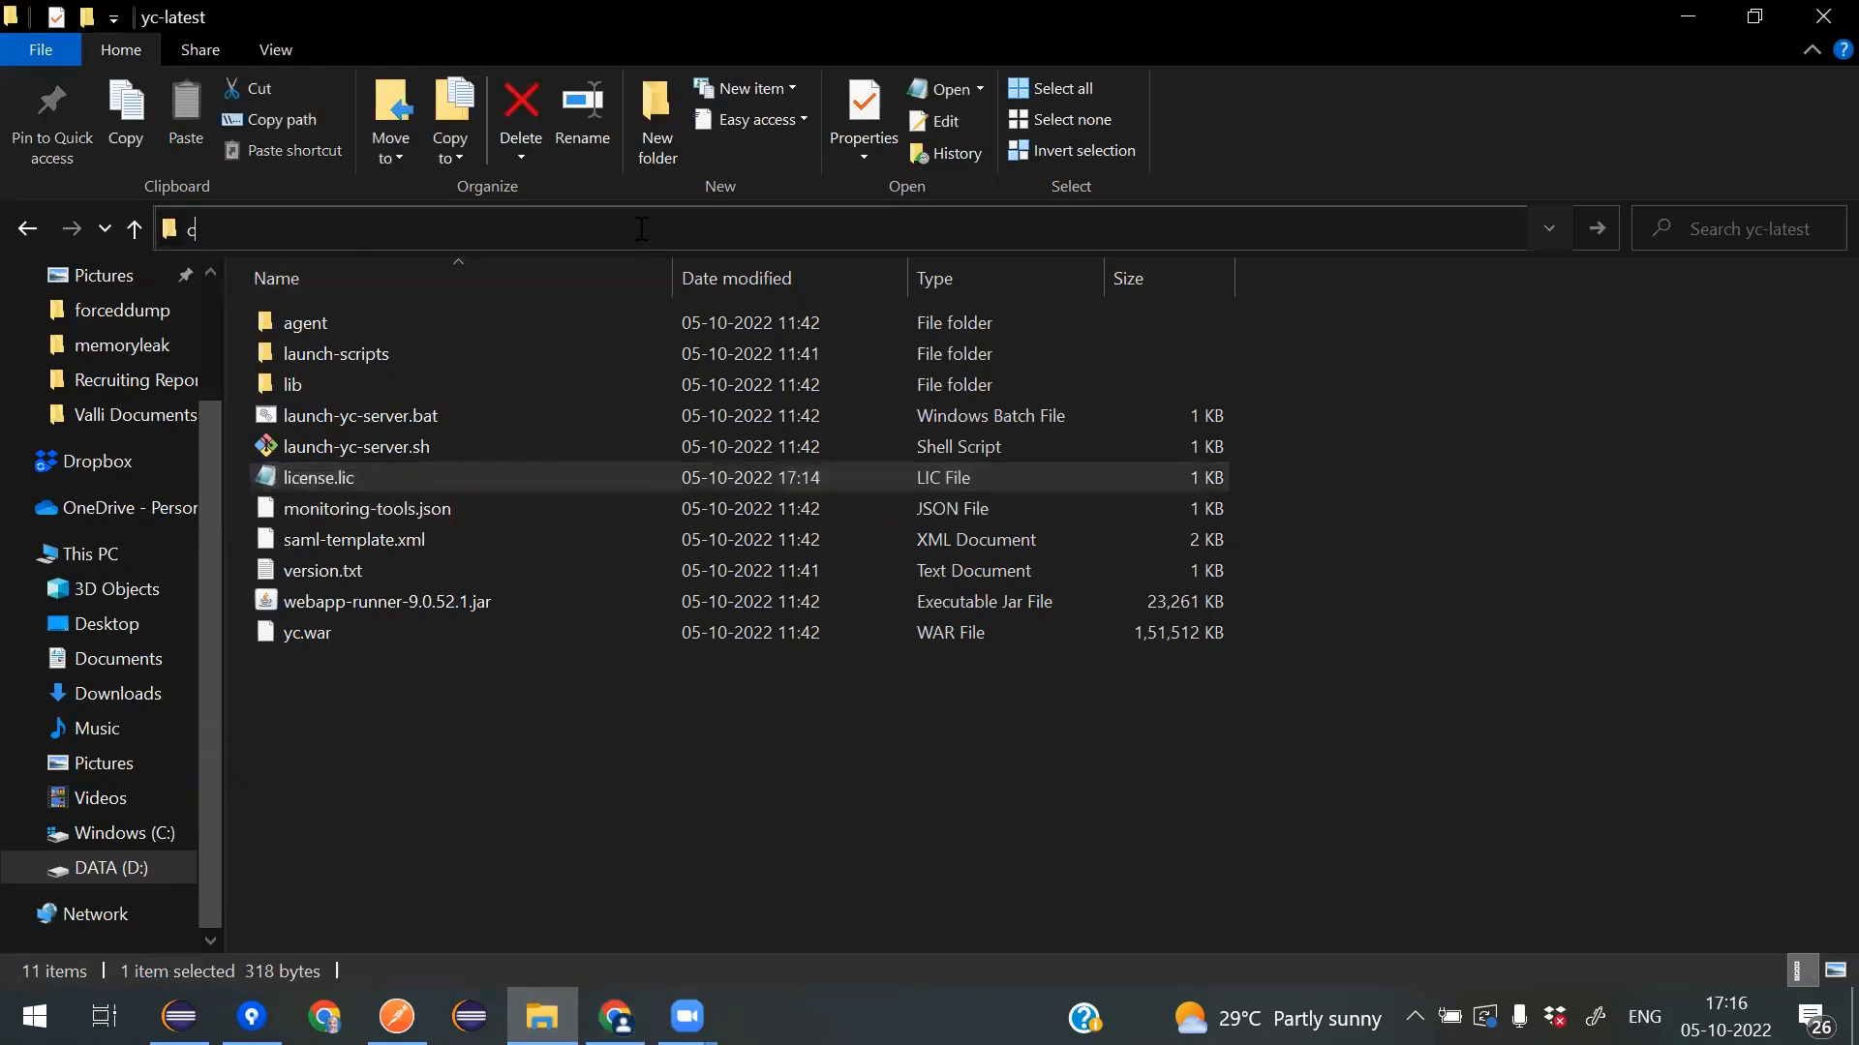
# - Open a Command Prompt in yc-latest and run launch-yc-server.bat
pyautogui.press('Enter')
pyautogui.write('launch-yc-server.bat')
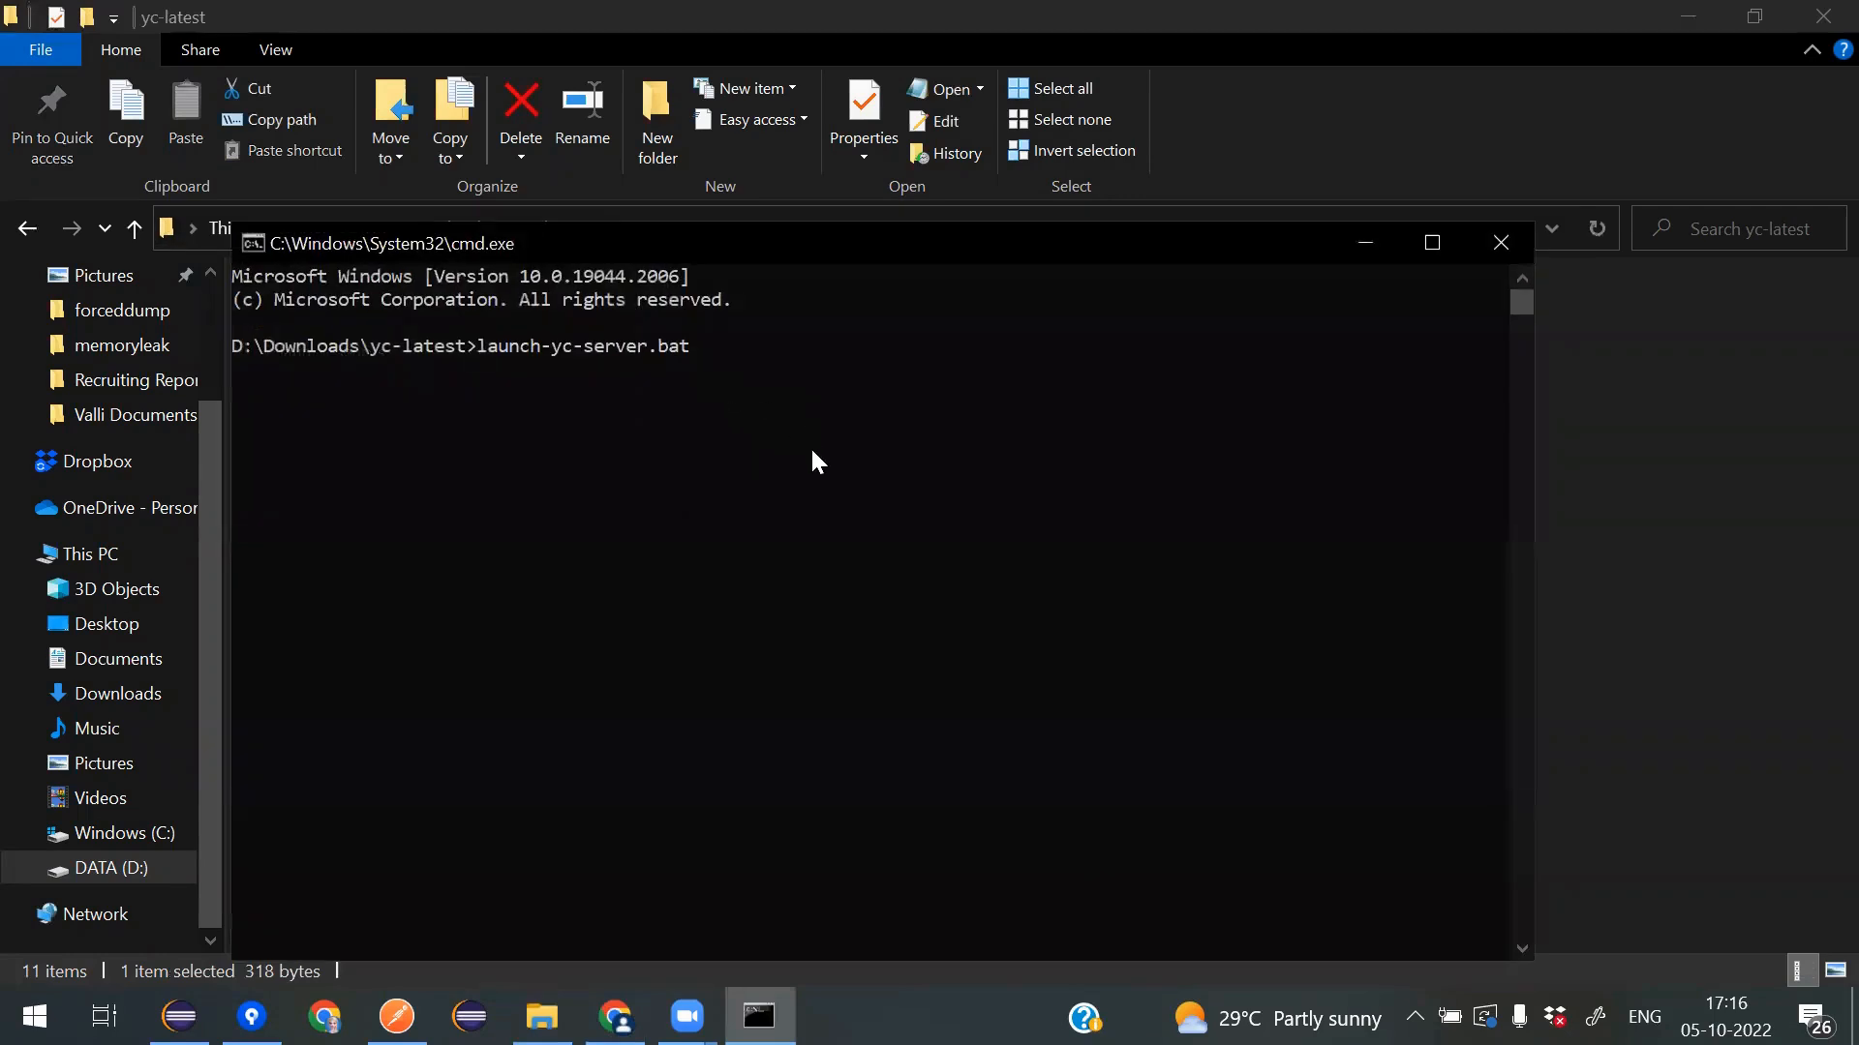
pyautogui.press('enter')
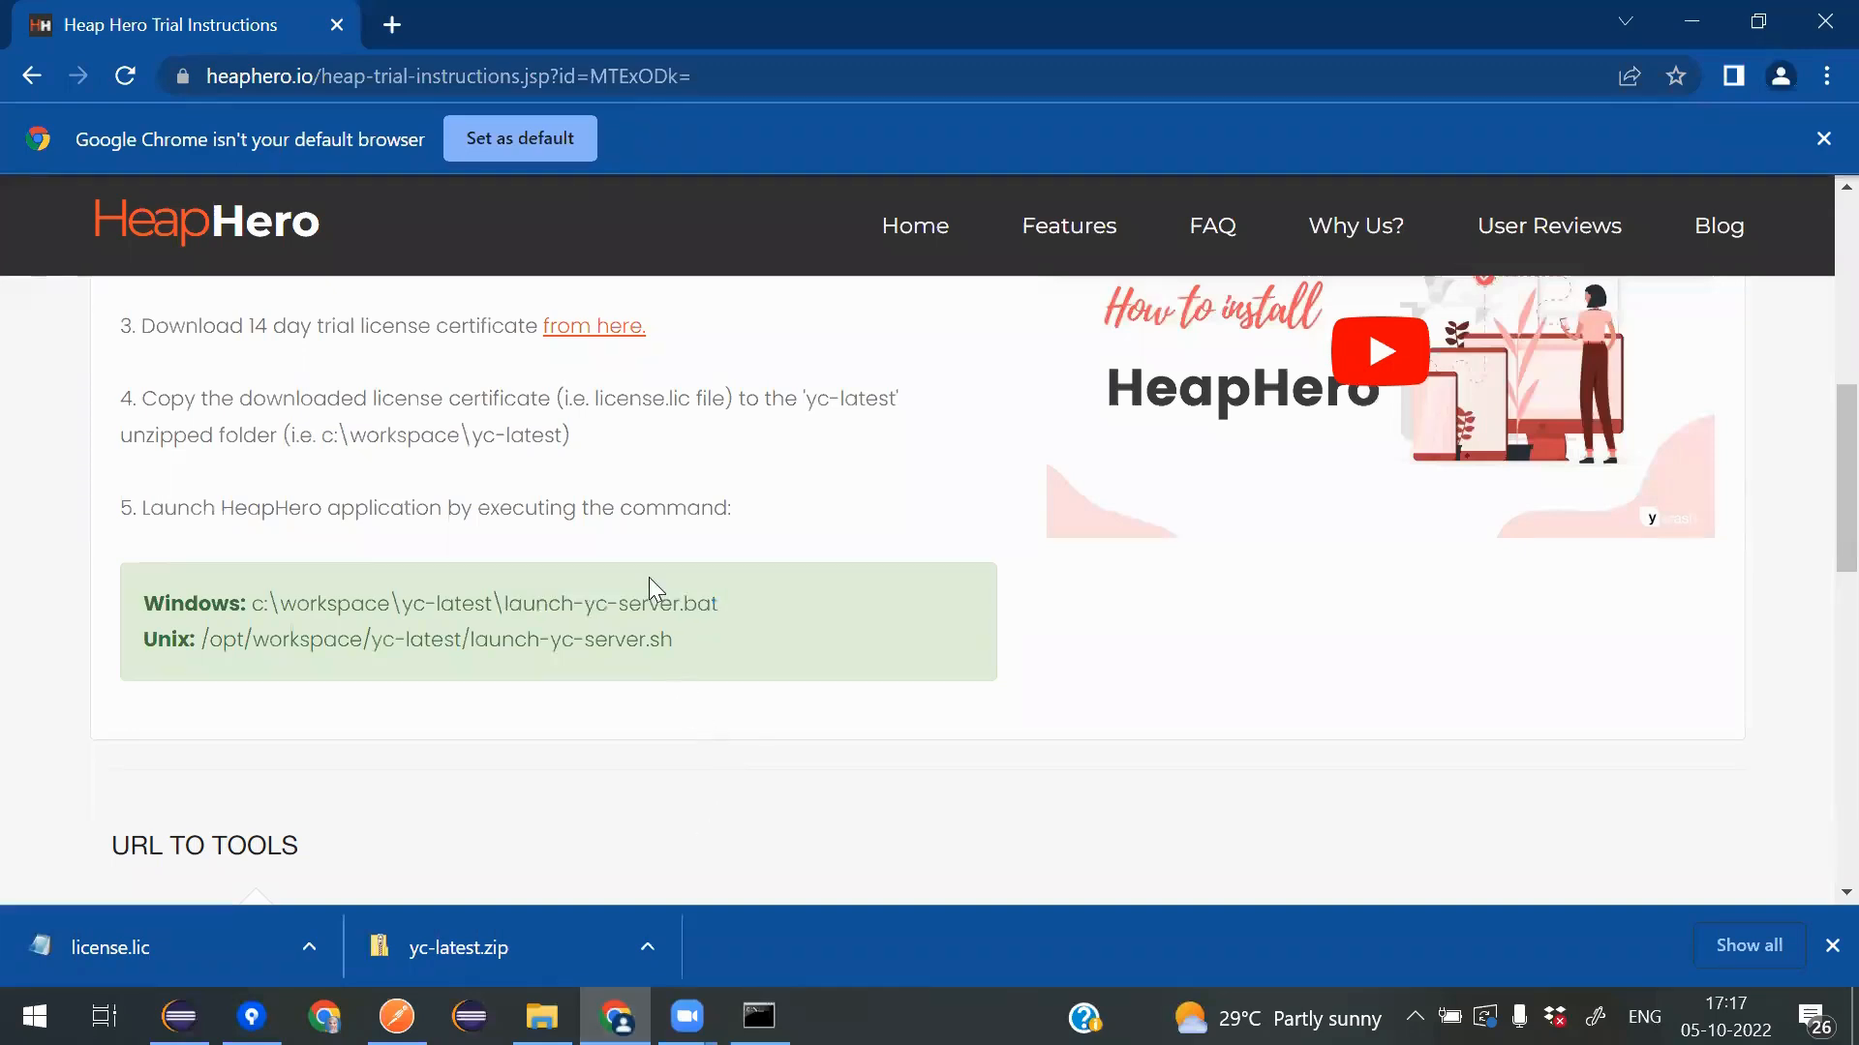
pyautogui.scroll(-3)
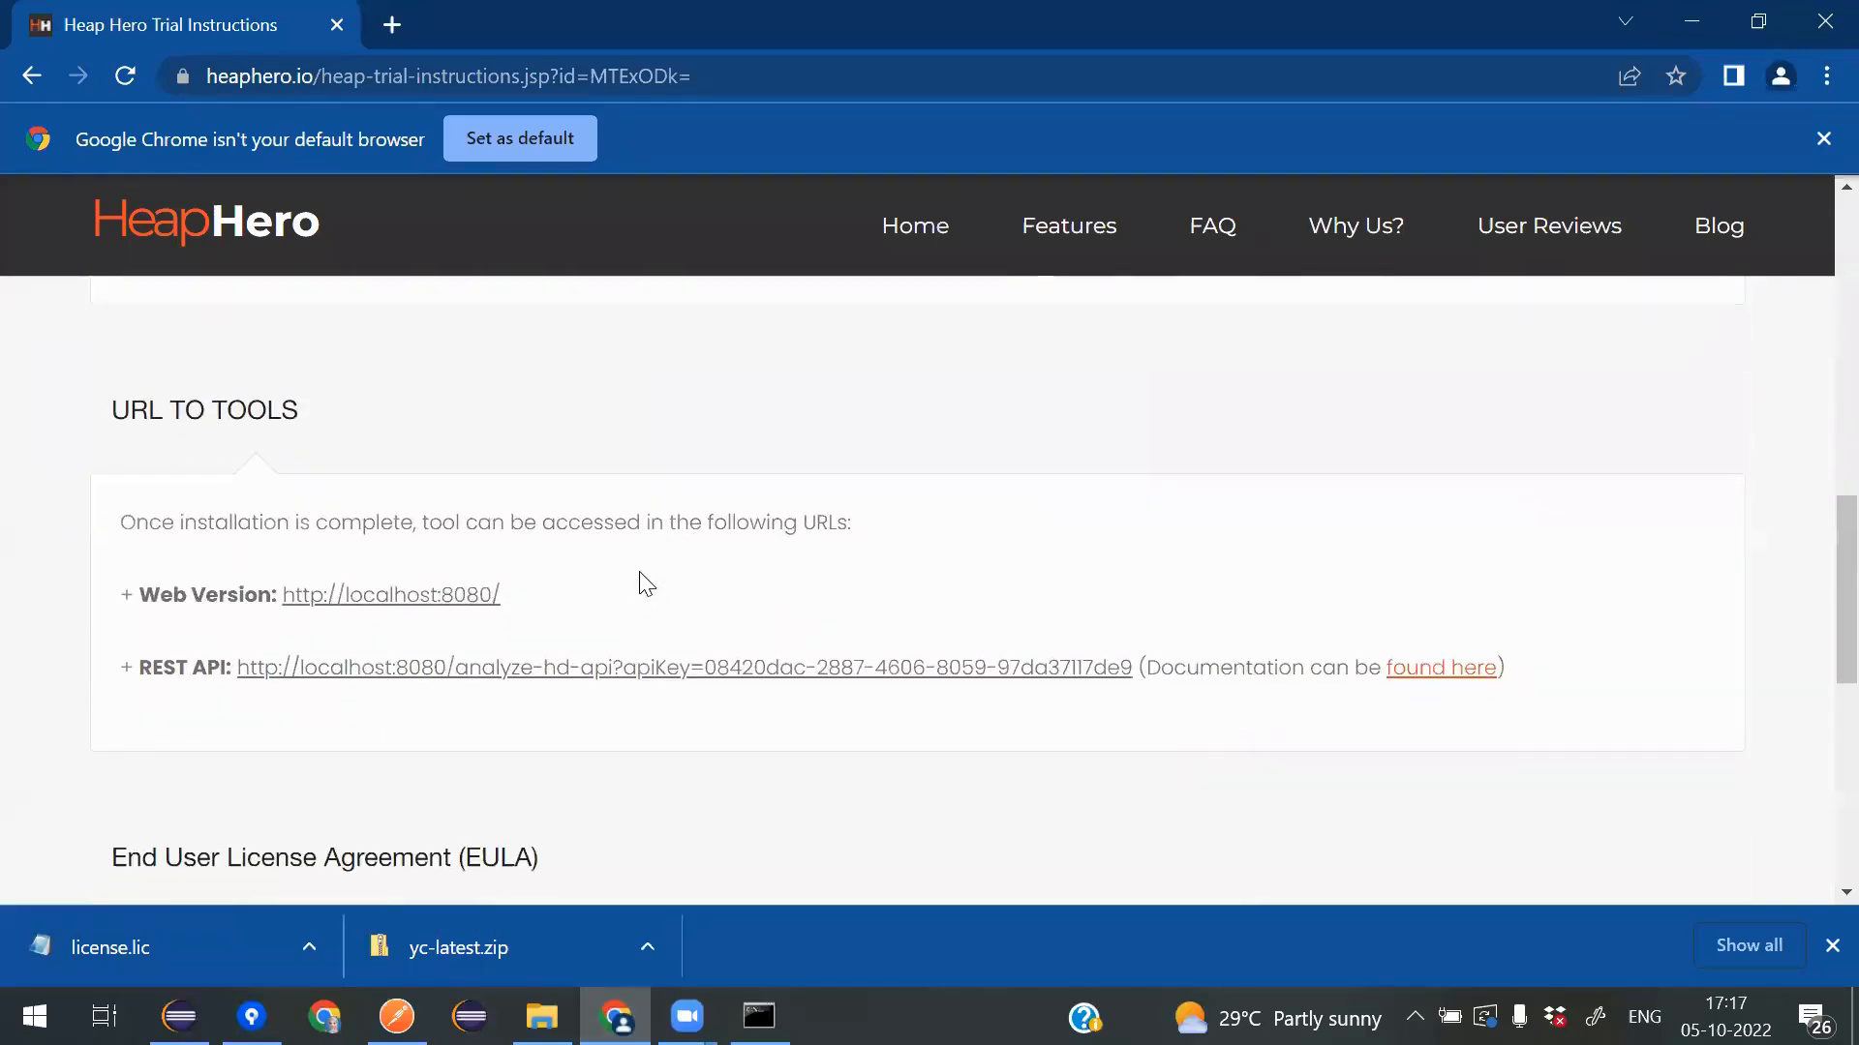
pyautogui.scroll(-3)
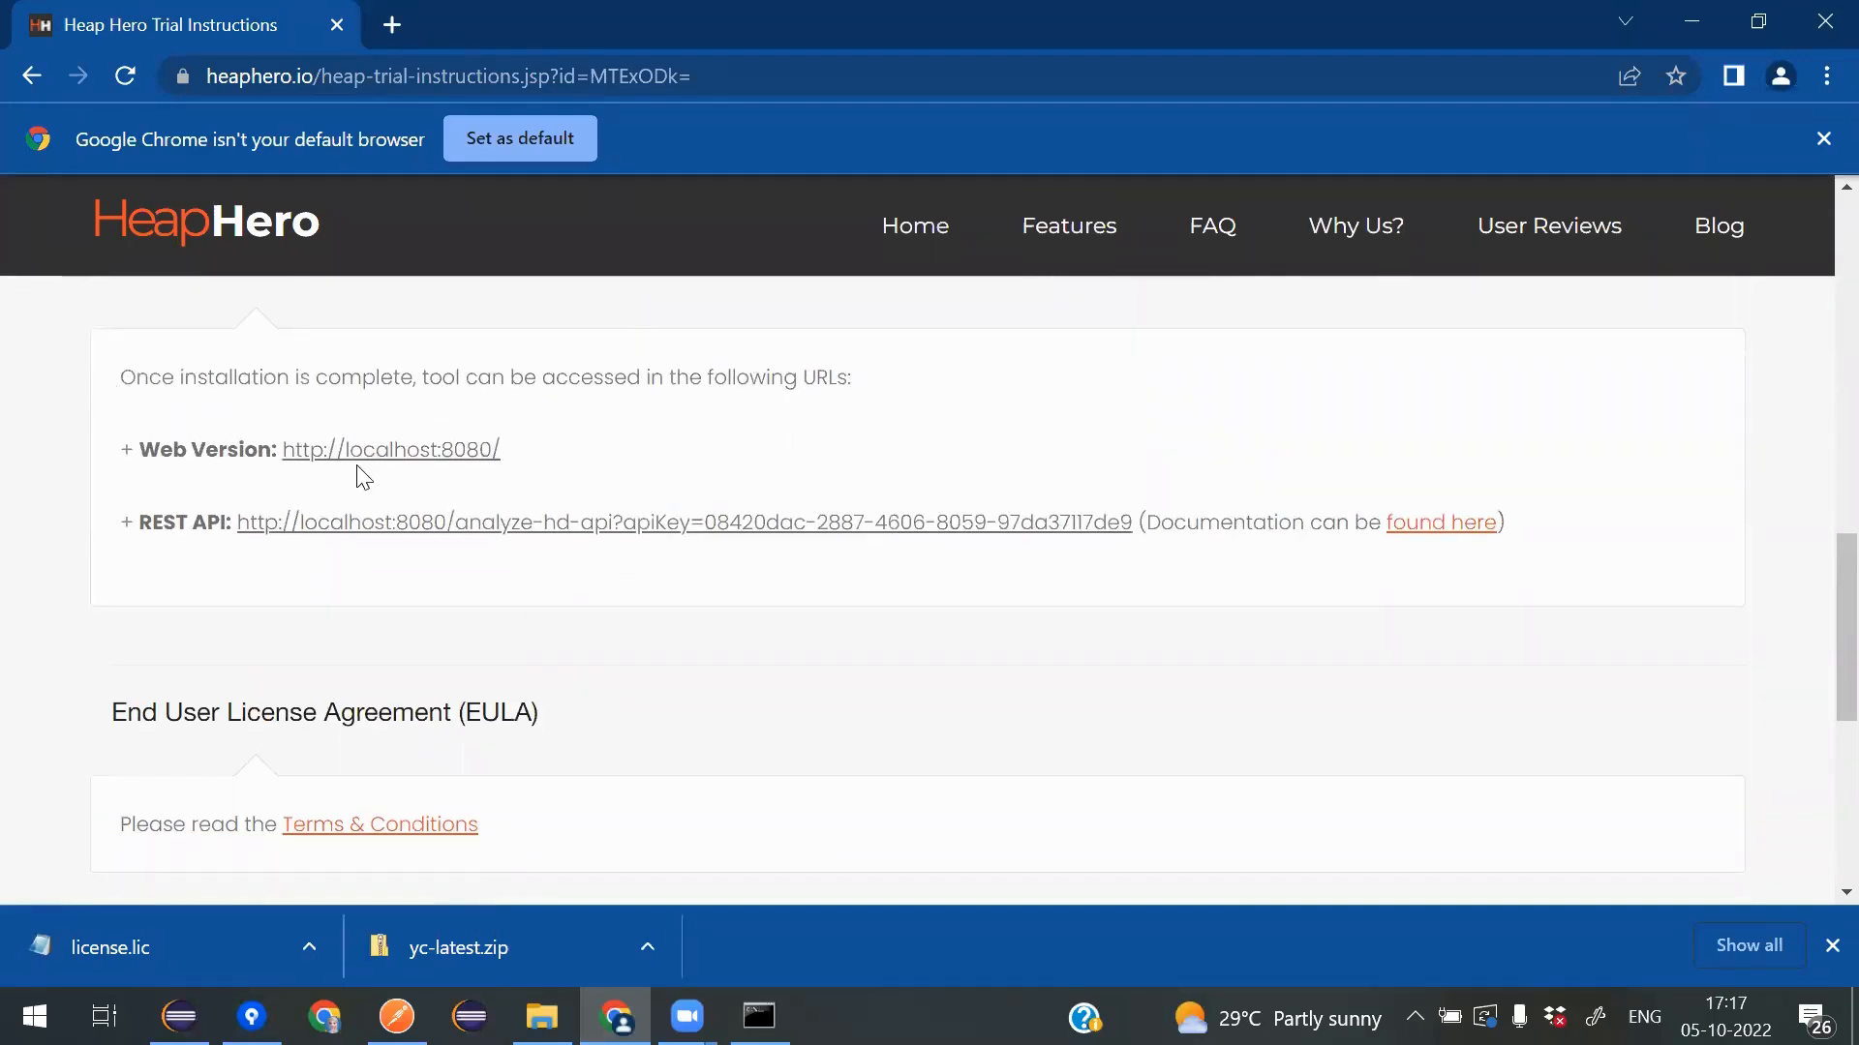
pyautogui.rightClick(389, 449)
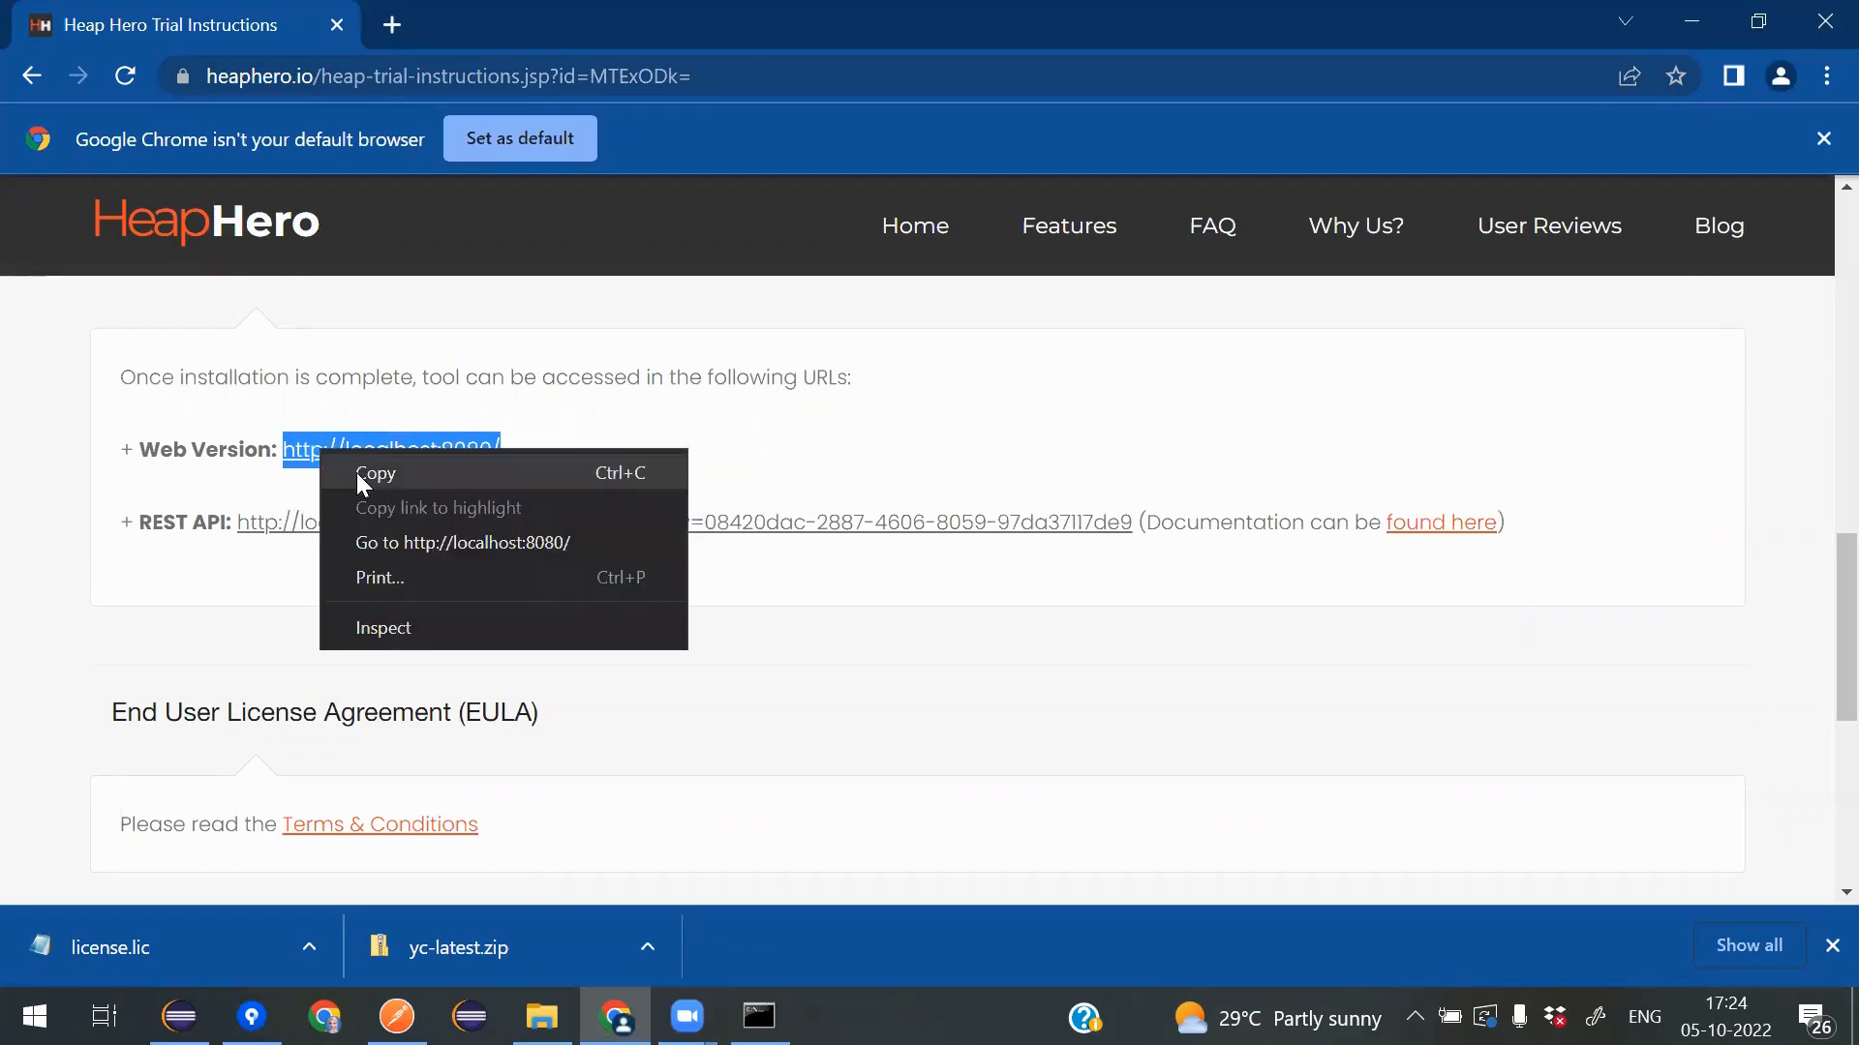
pyautogui.click(374, 472)
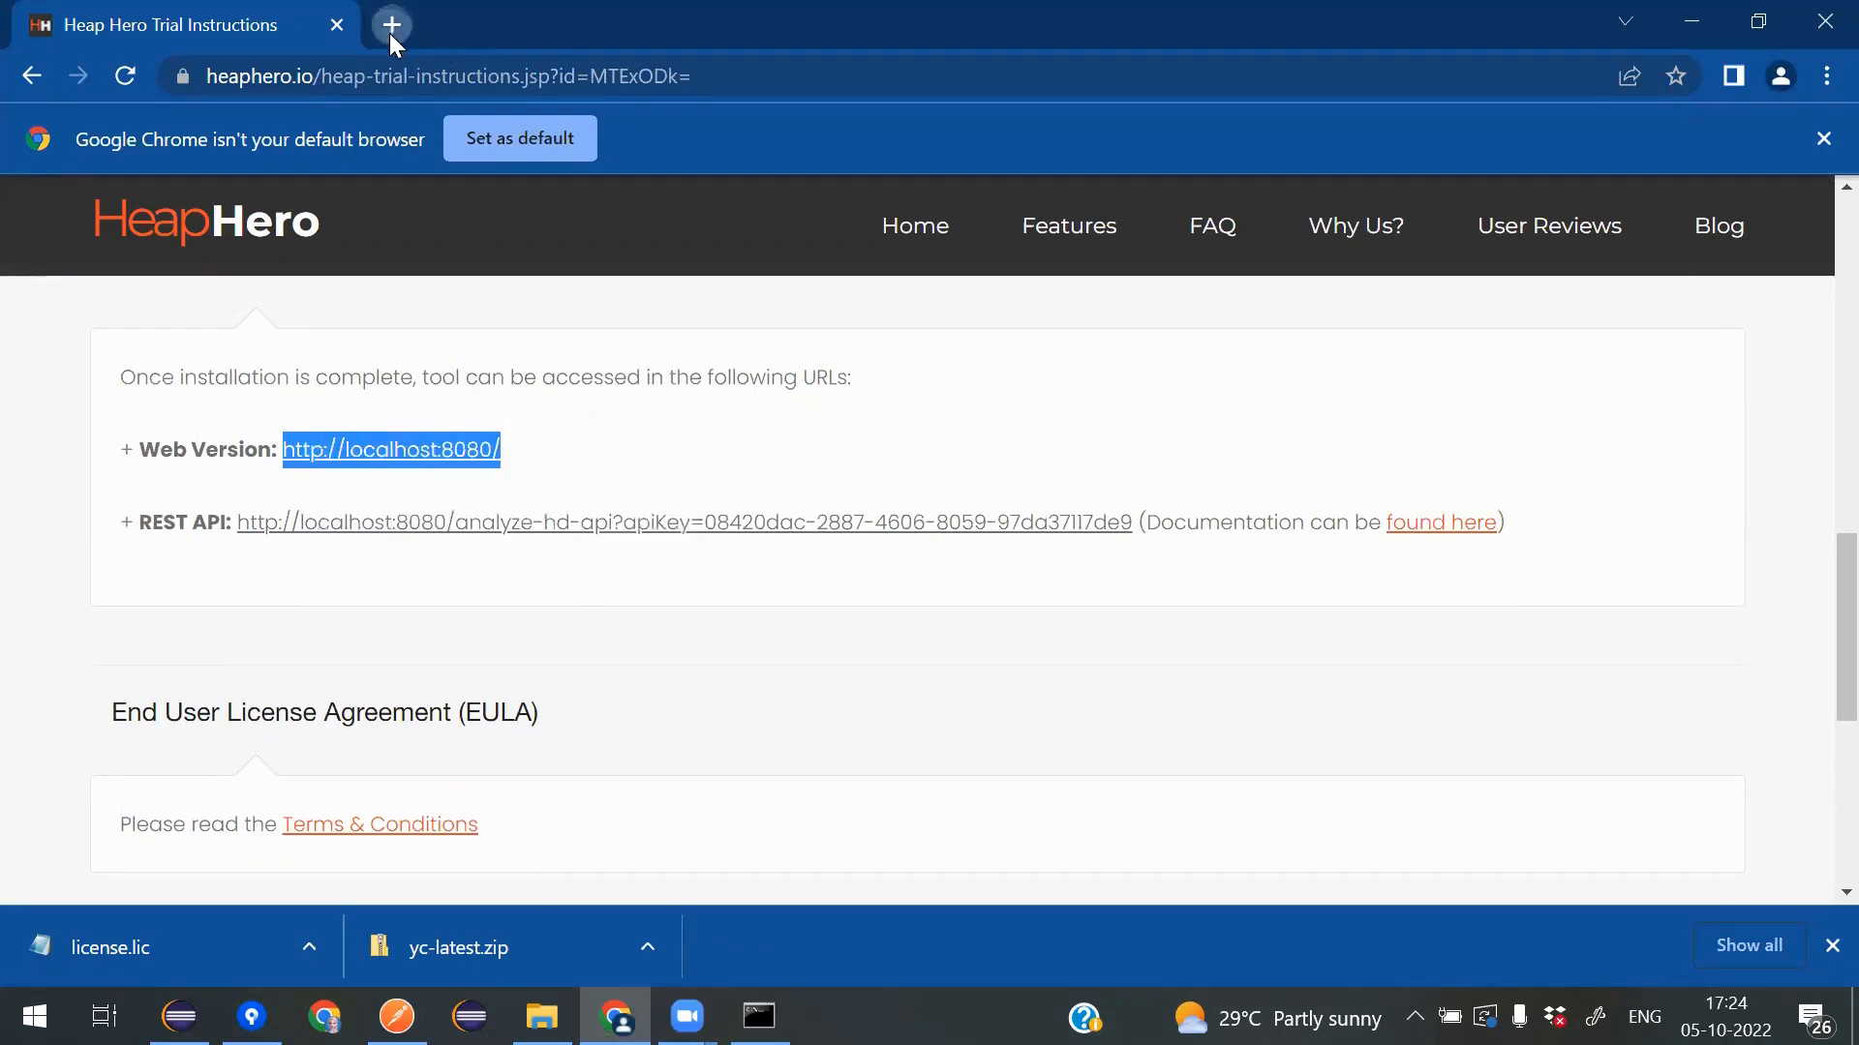
# - Paste localhost:8080 into a new tab to load the Cool Tools page
pyautogui.click(391, 23)
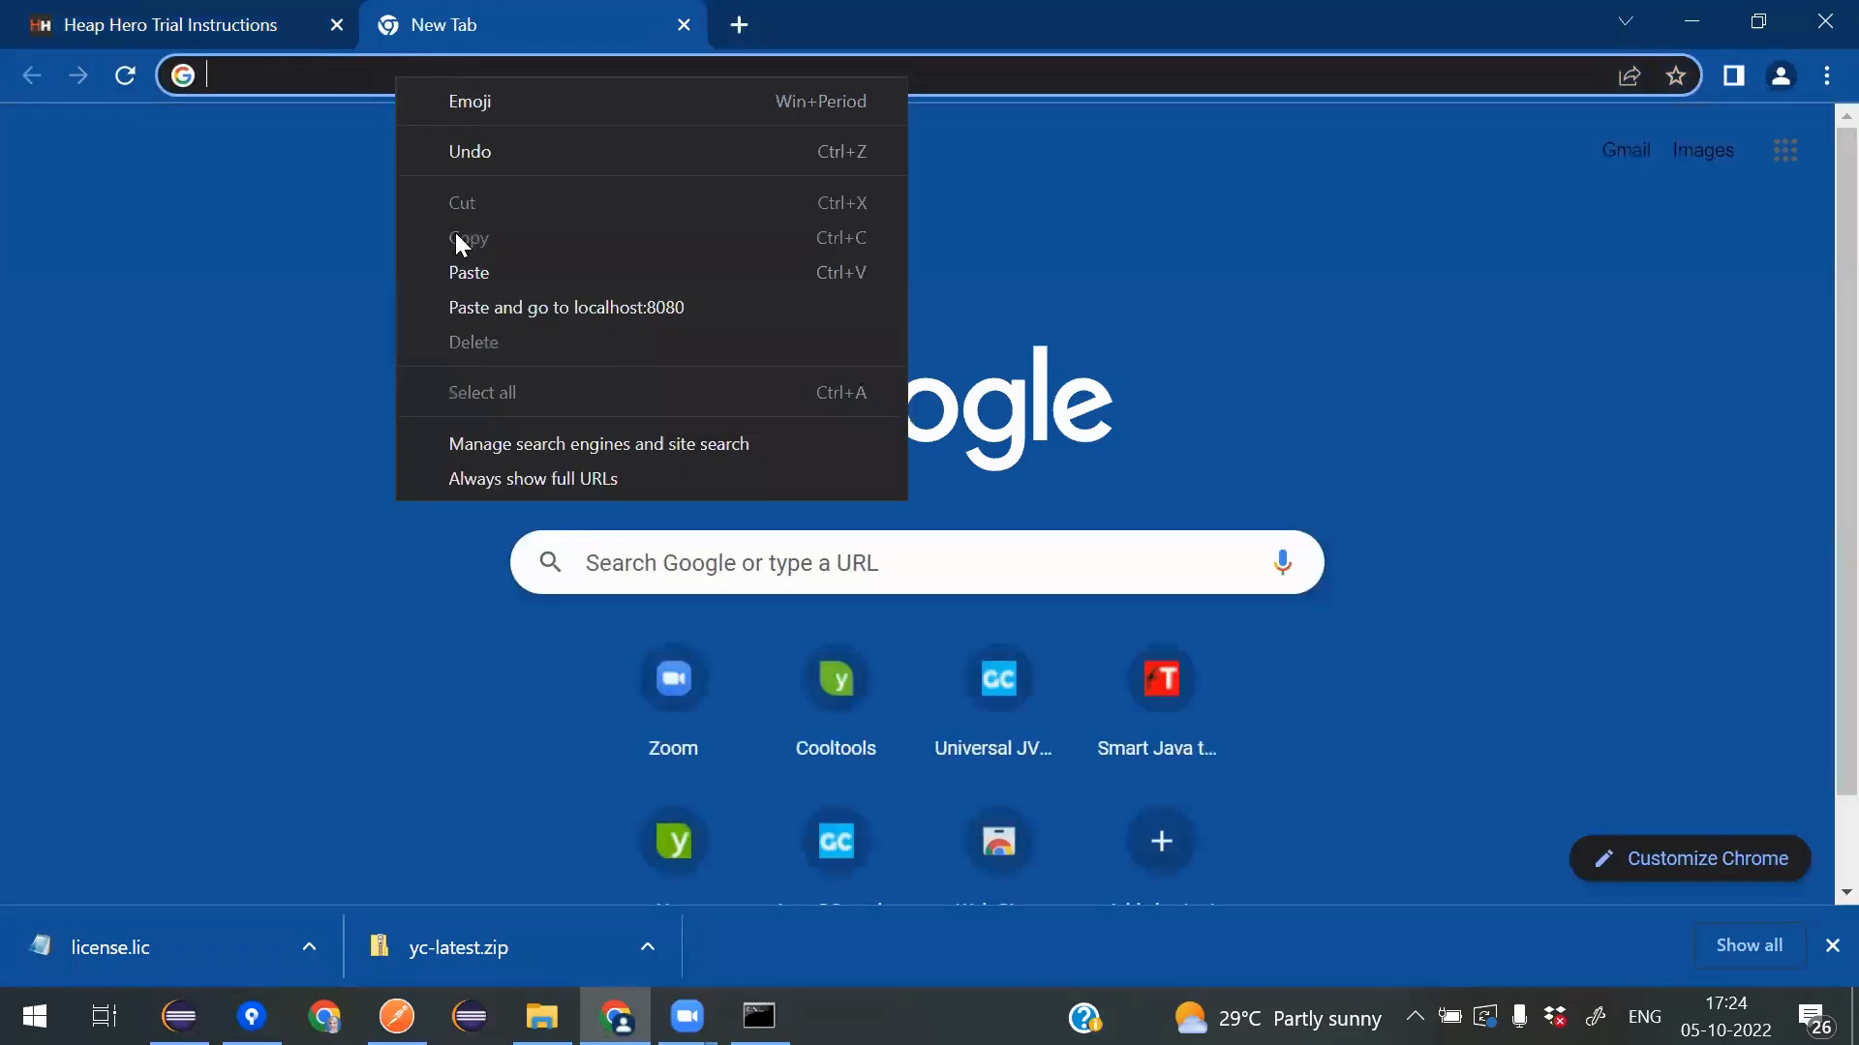
pyautogui.click(565, 307)
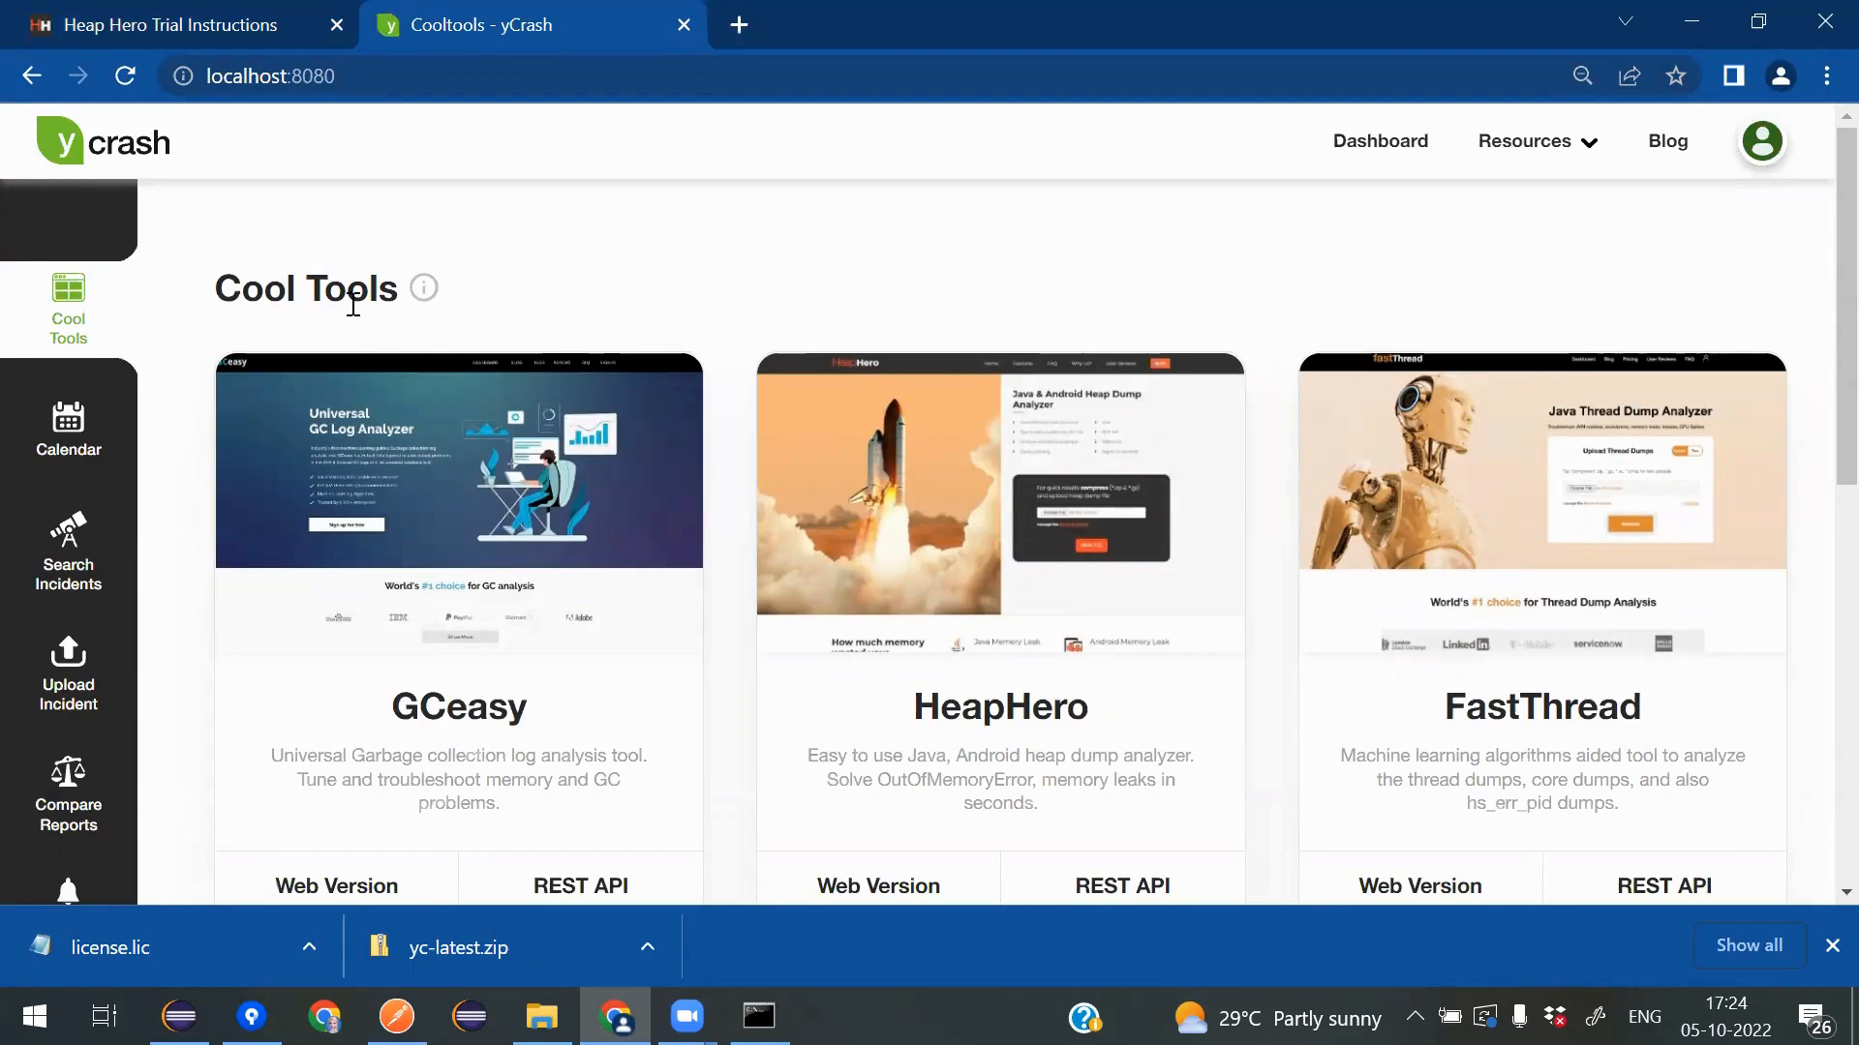
pyautogui.moveTo(1242, 871)
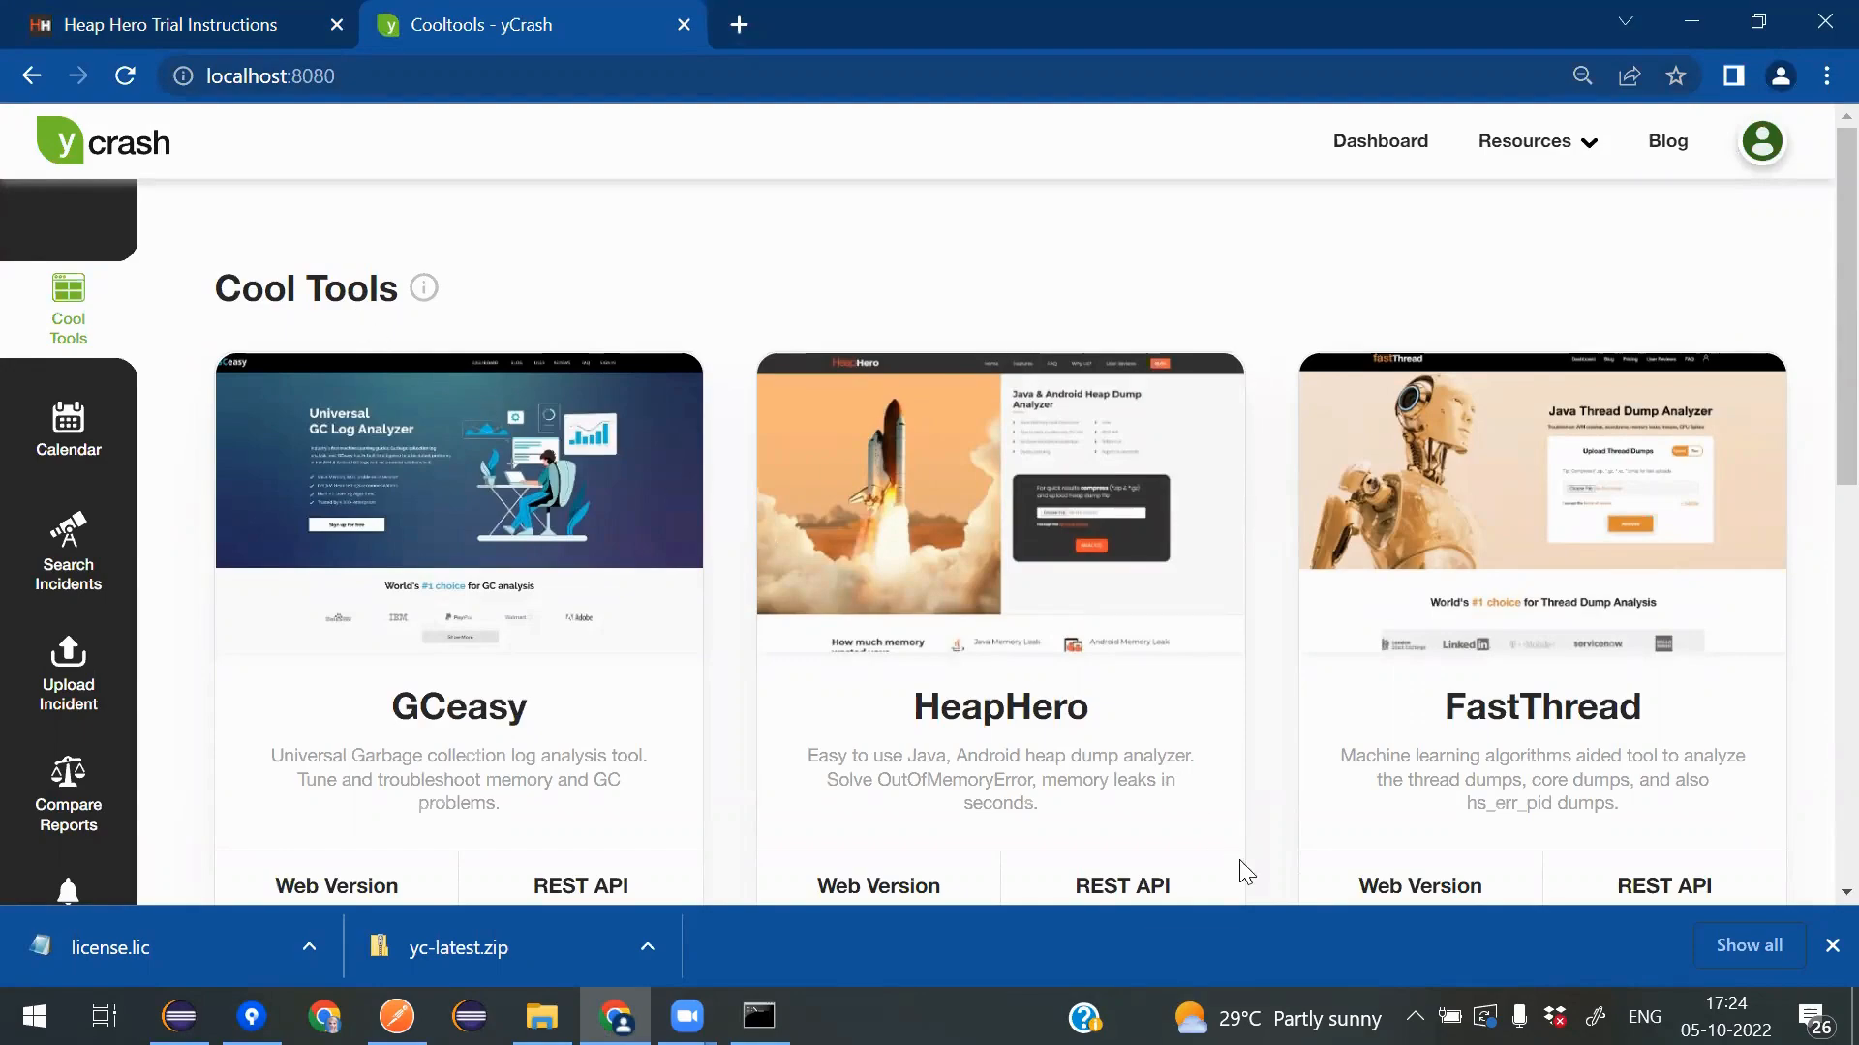